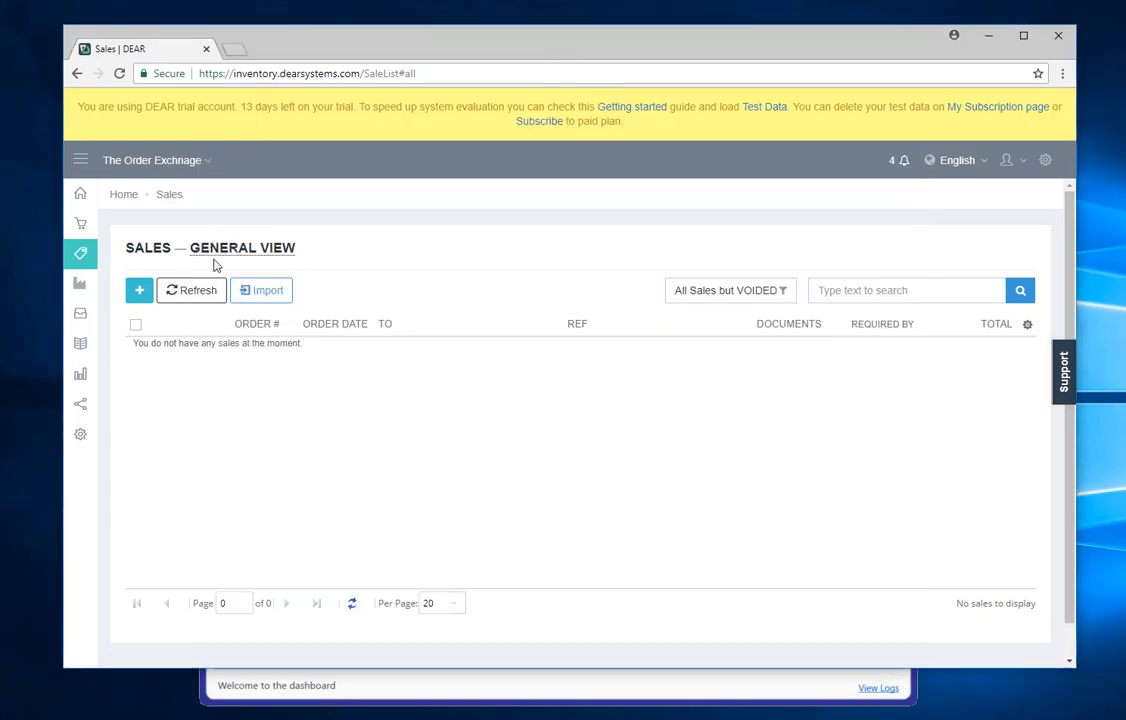
{"action": "mouse_move", "coordinate": [504, 364]}
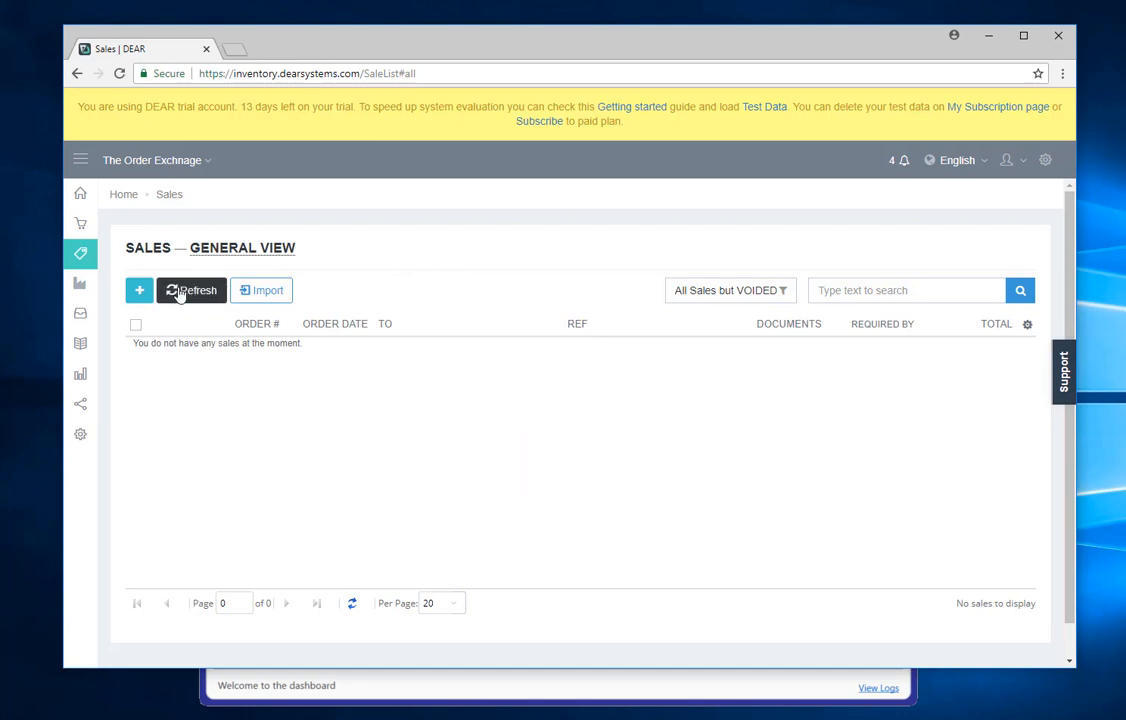
{"action": "mouse_move", "coordinate": [658, 688]}
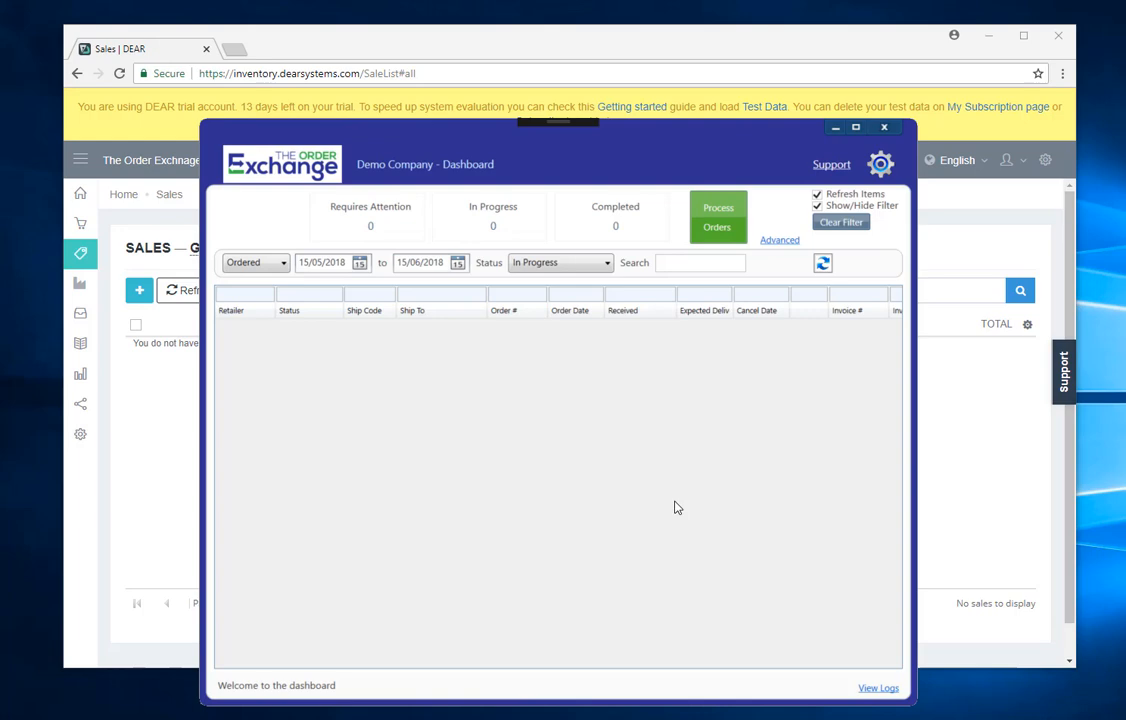
{"action": "mouse_move", "coordinate": [432, 224]}
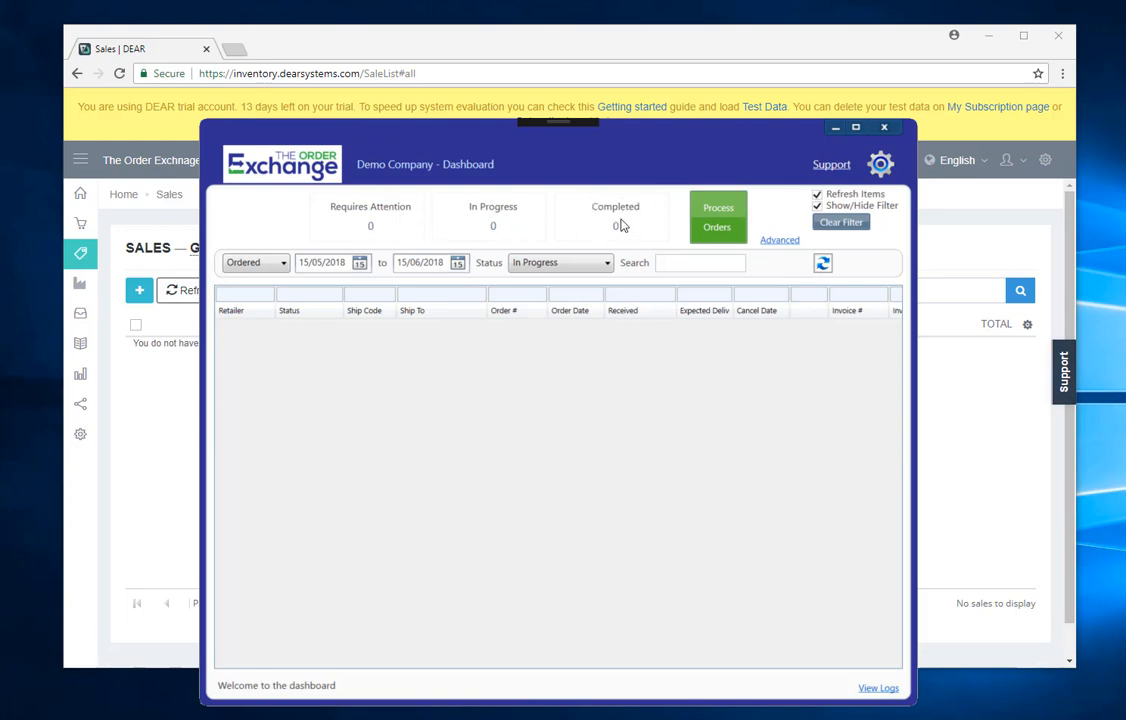
{"action": "mouse_move", "coordinate": [350, 192]}
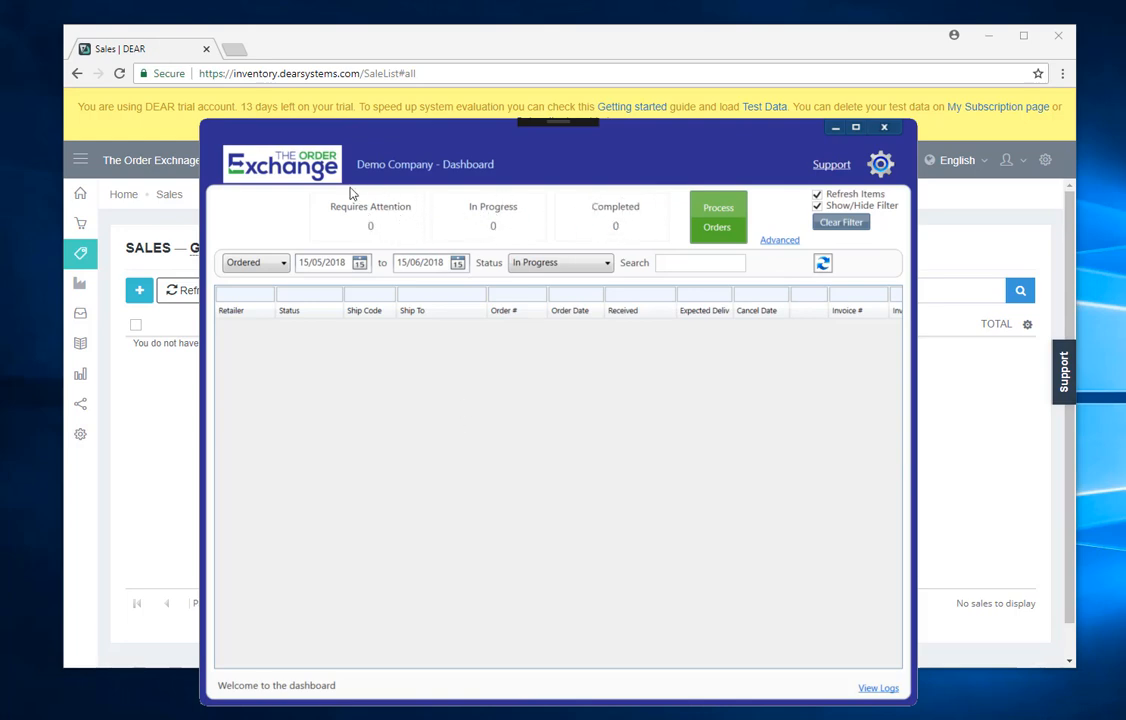
{"action": "mouse_move", "coordinate": [364, 232]}
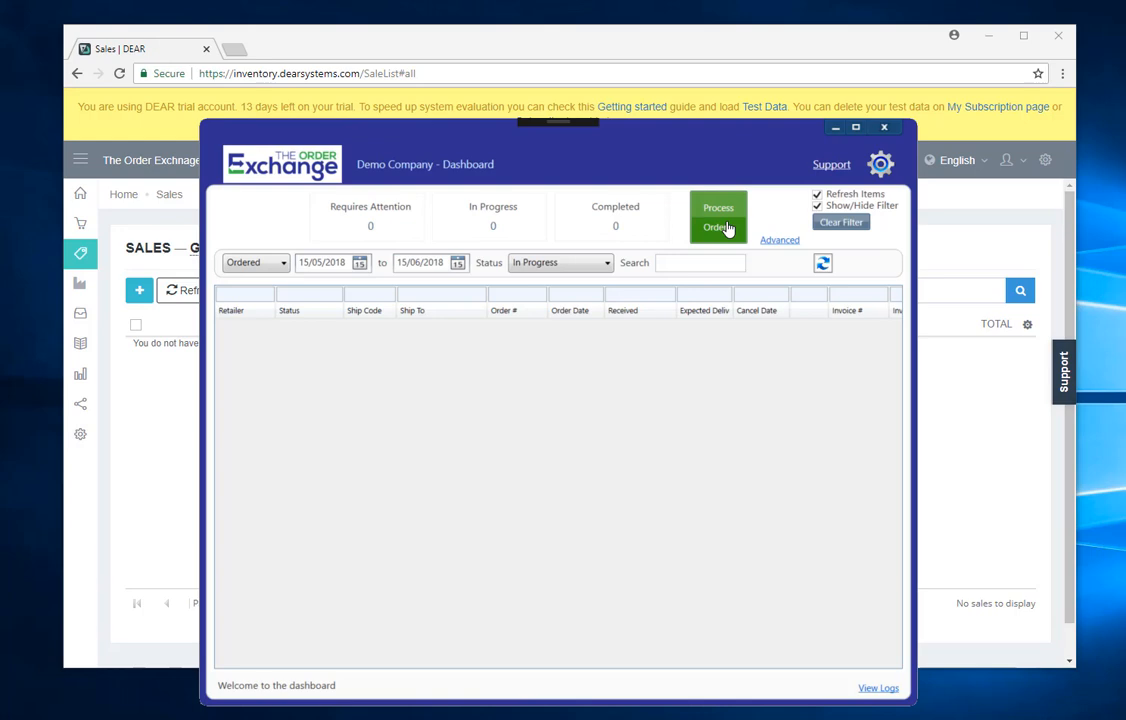
Run Process Orders on the dashboard so the waiting retailer orders import into DEAR.
{"action": "left_click", "coordinate": [718, 216]}
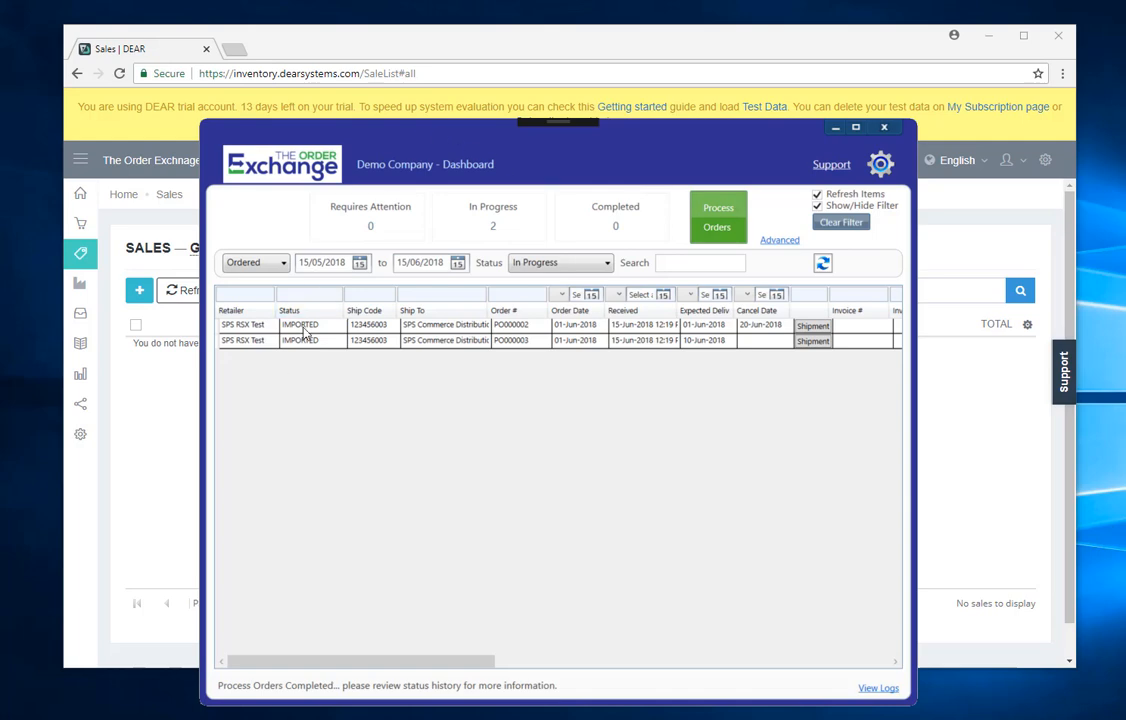
{"action": "mouse_move", "coordinate": [306, 336]}
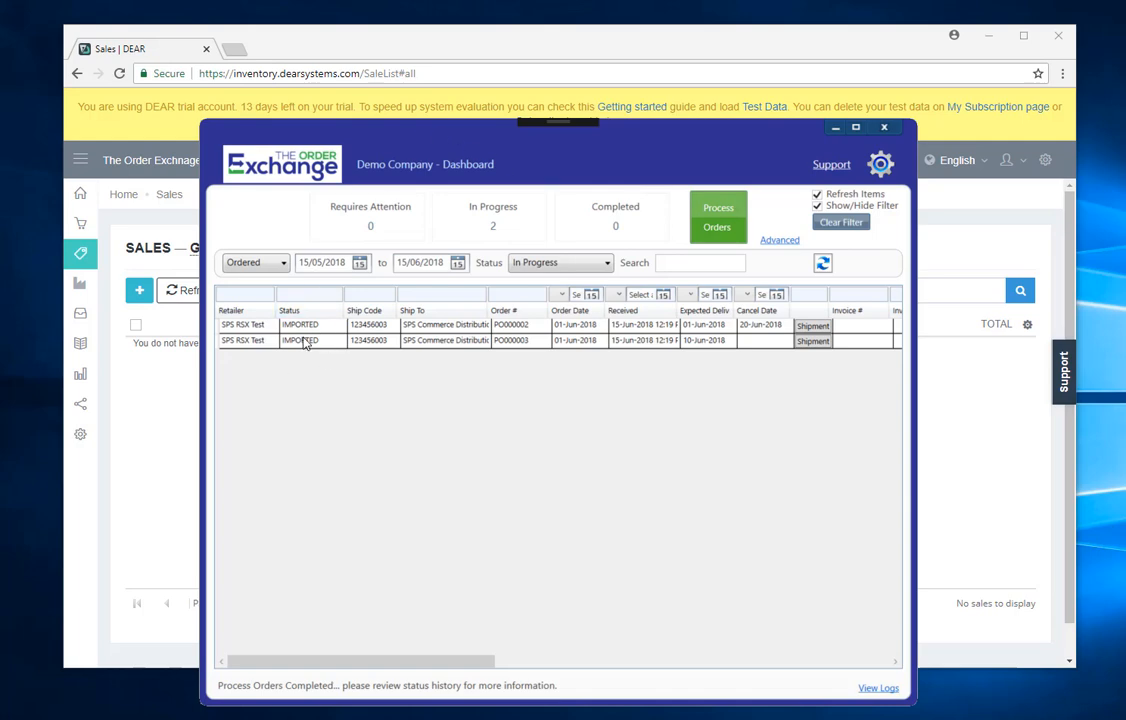
{"action": "mouse_move", "coordinate": [198, 362]}
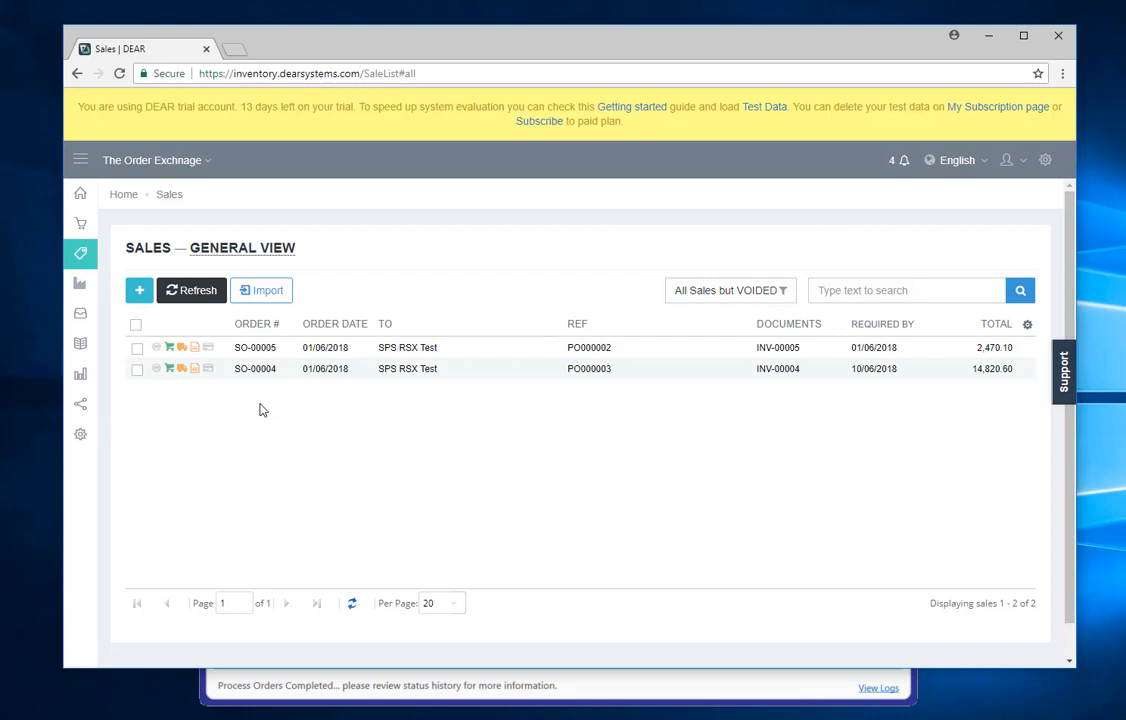
{"action": "mouse_move", "coordinate": [592, 692]}
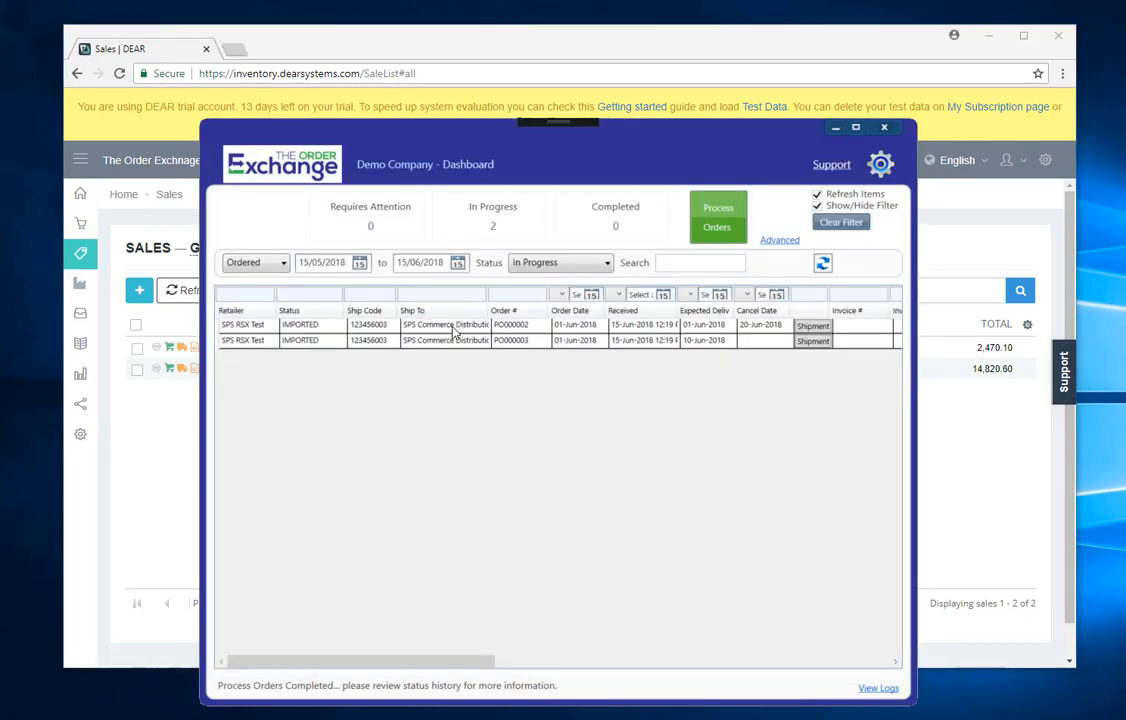
{"action": "left_click", "coordinate": [450, 324]}
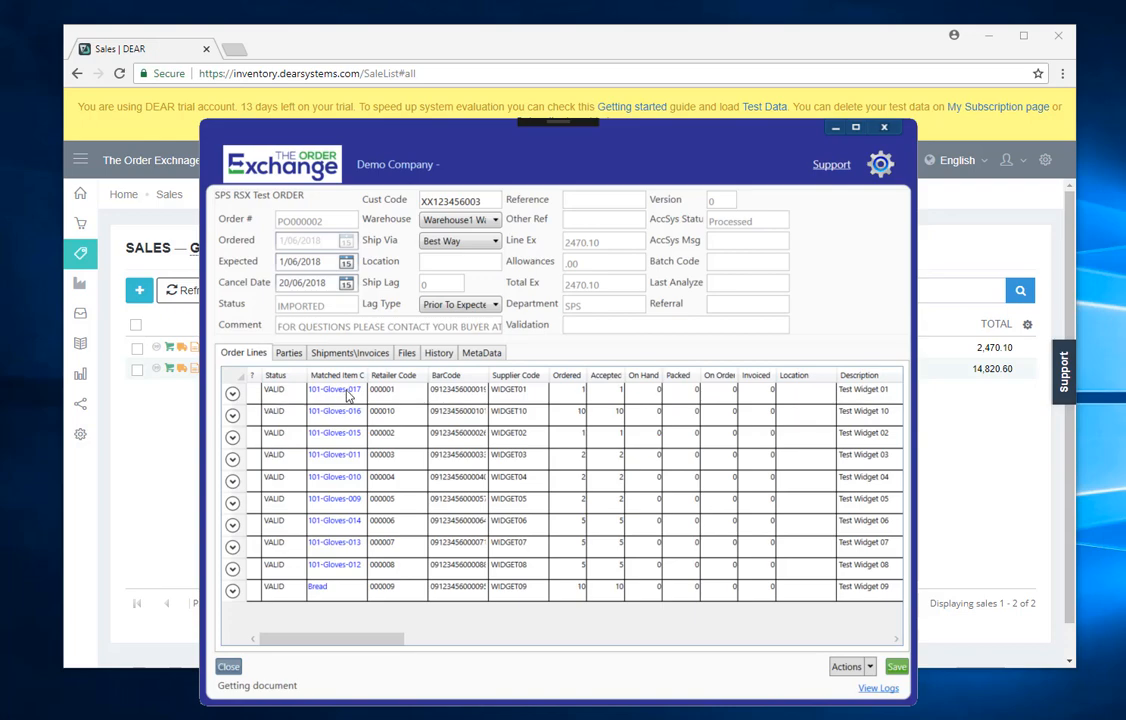
{"action": "left_click", "coordinate": [232, 388]}
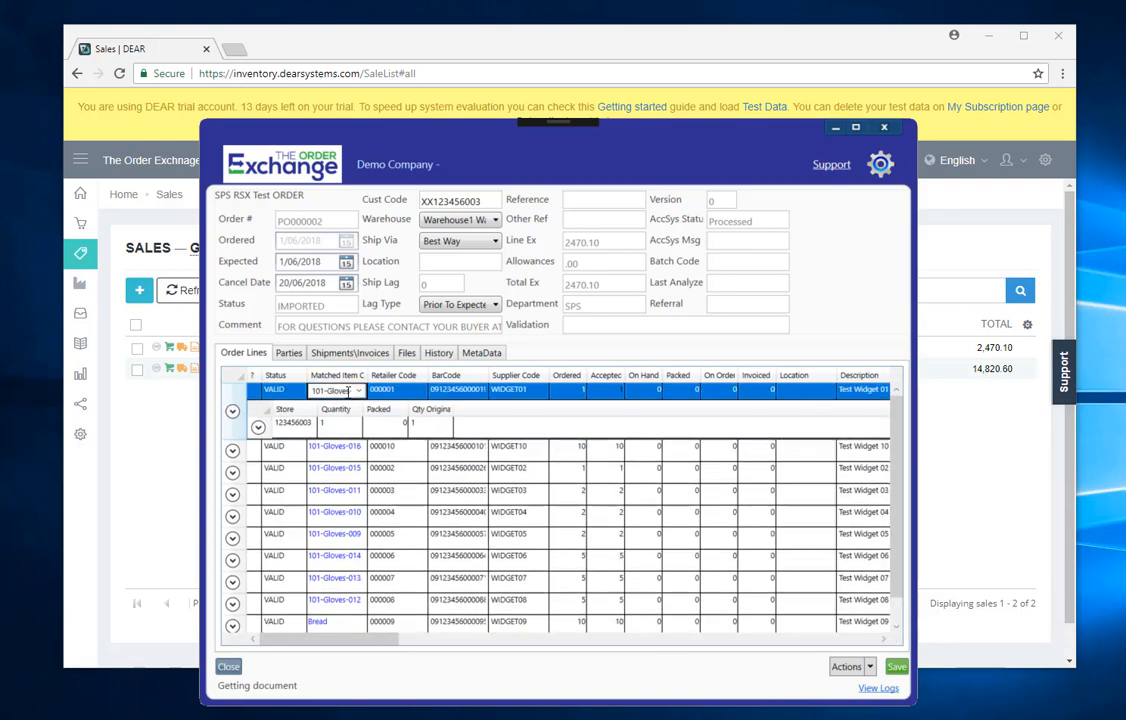
{"action": "left_click", "coordinate": [356, 390]}
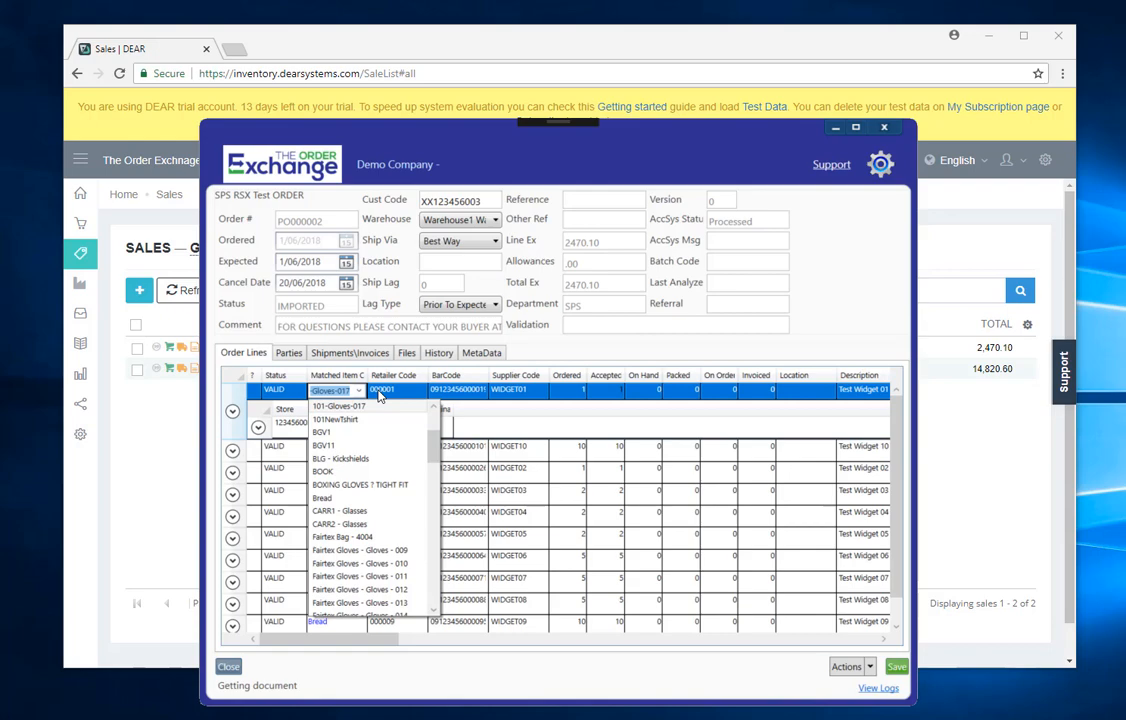
{"action": "left_click", "coordinate": [336, 404]}
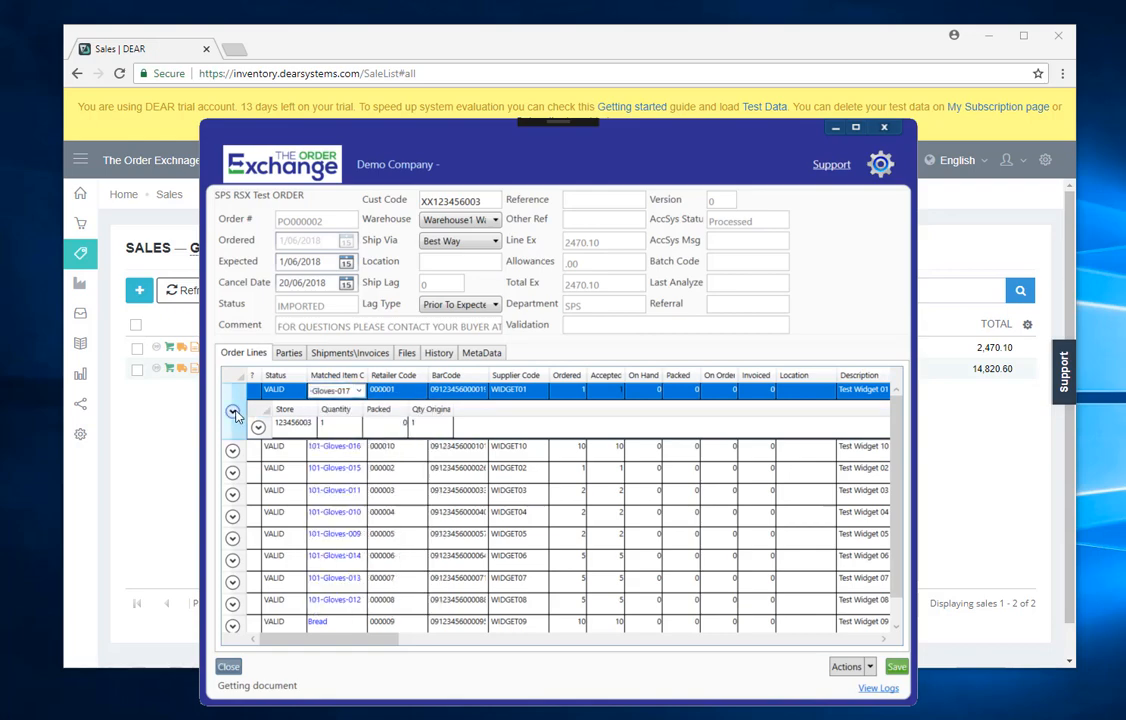
{"action": "left_click", "coordinate": [232, 414]}
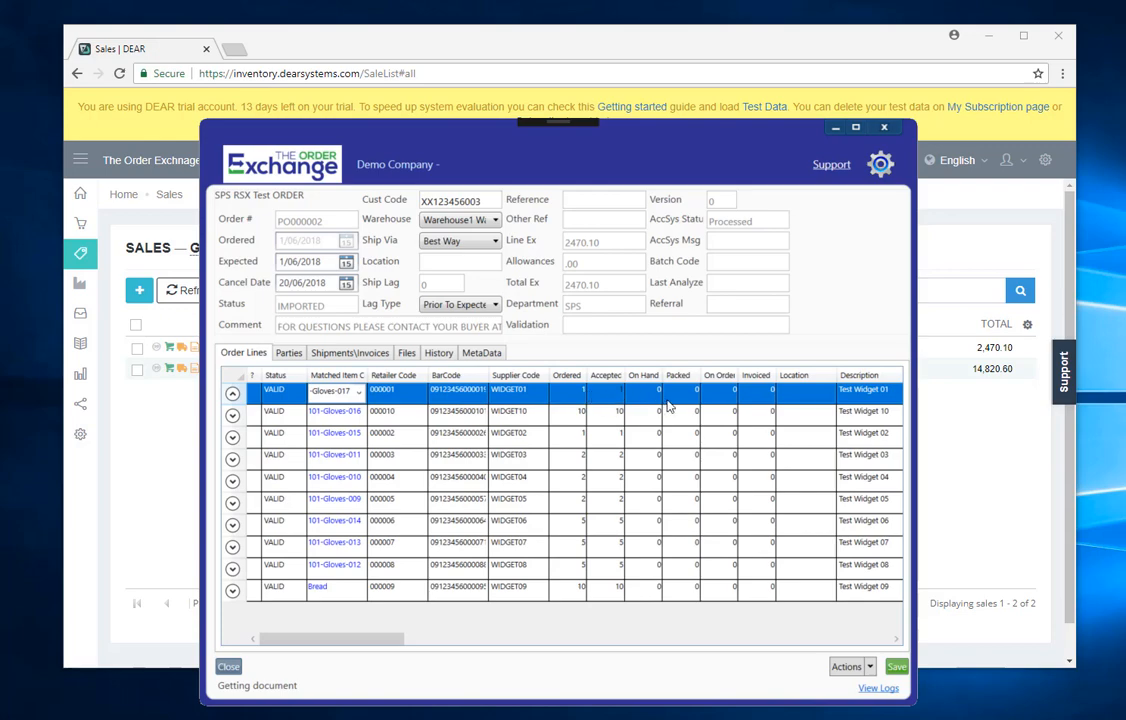
{"action": "mouse_move", "coordinate": [678, 530]}
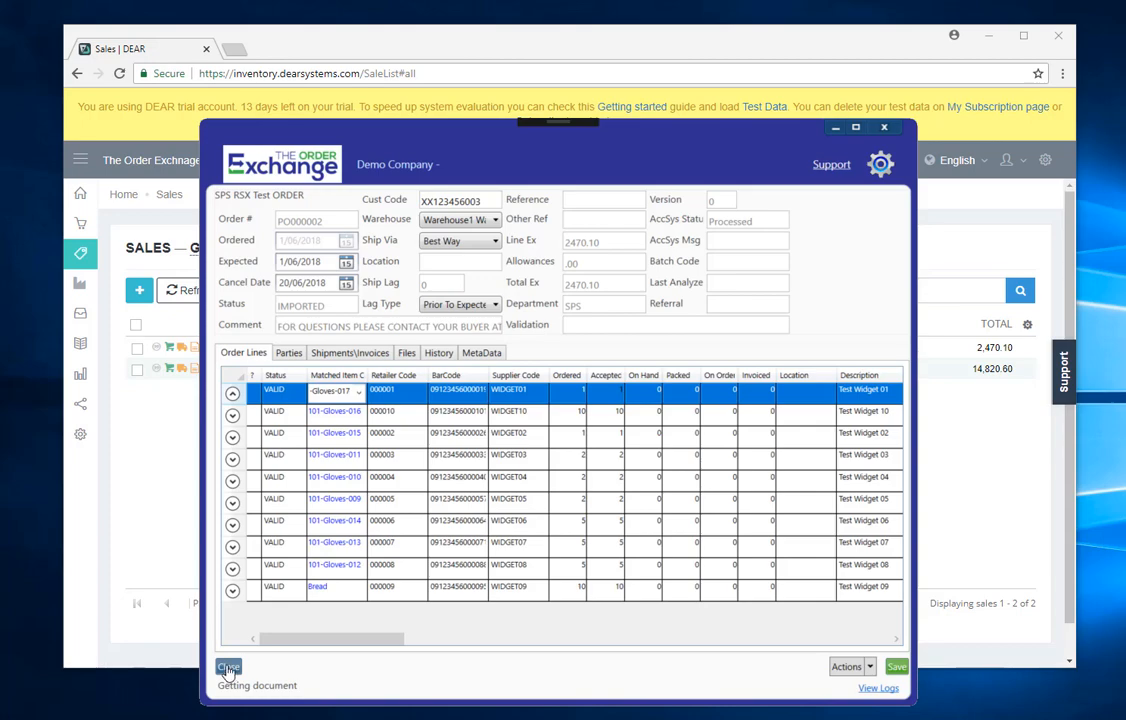
{"action": "left_click", "coordinate": [228, 668]}
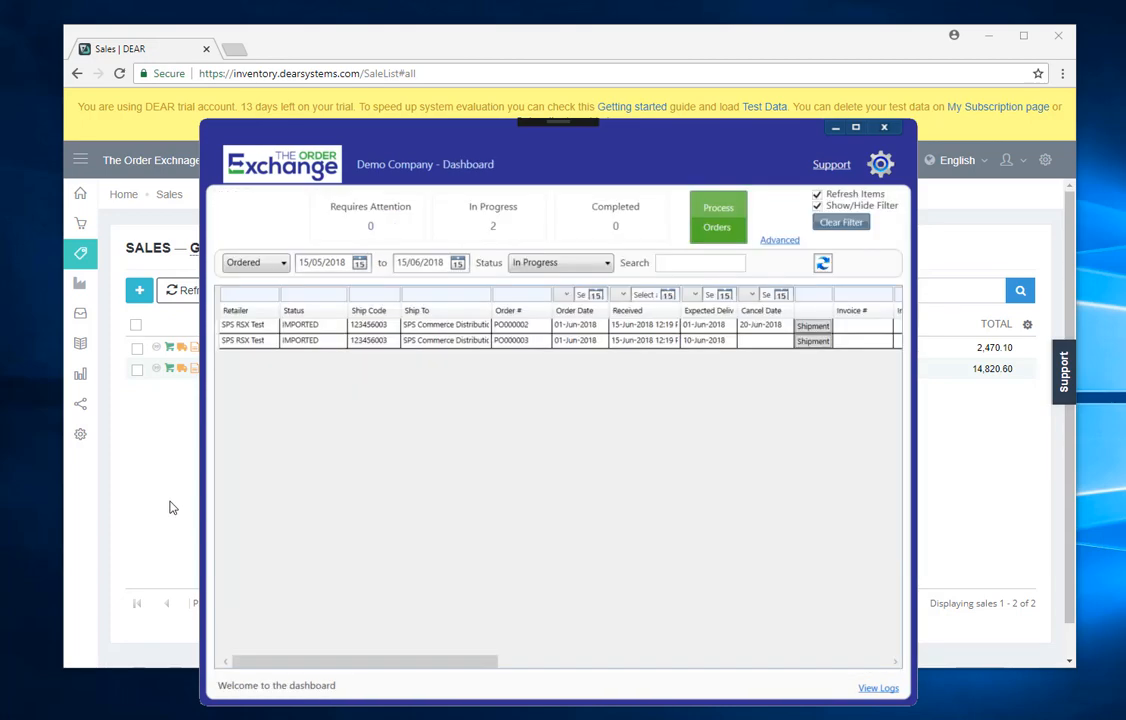
Switch to DEAR's Sales list and view the order lines of sale SO-00005 for SPS RSX Test.
{"action": "left_click", "coordinate": [884, 128]}
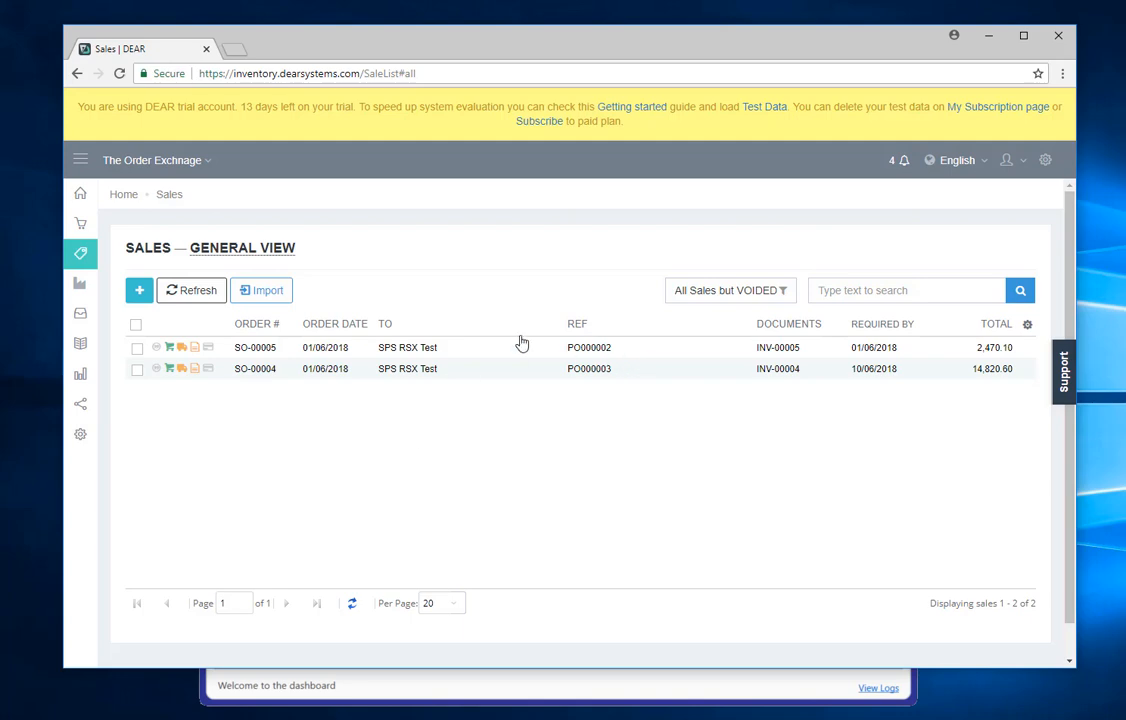
{"action": "mouse_move", "coordinate": [260, 348]}
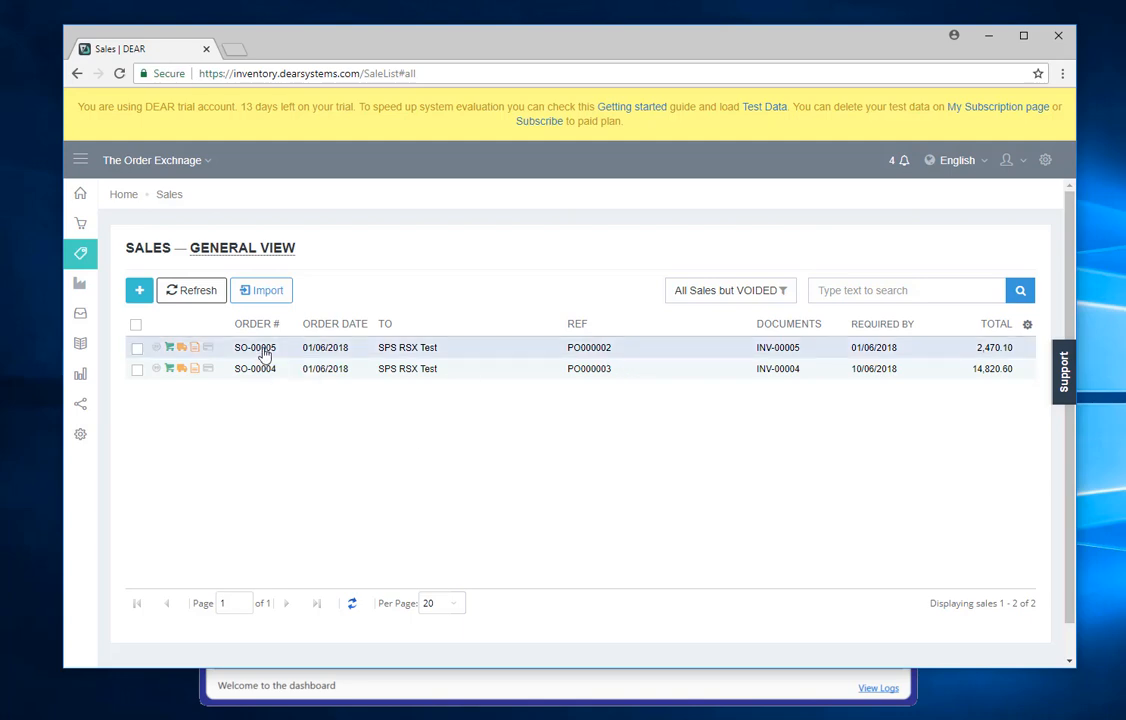
{"action": "left_click", "coordinate": [256, 348]}
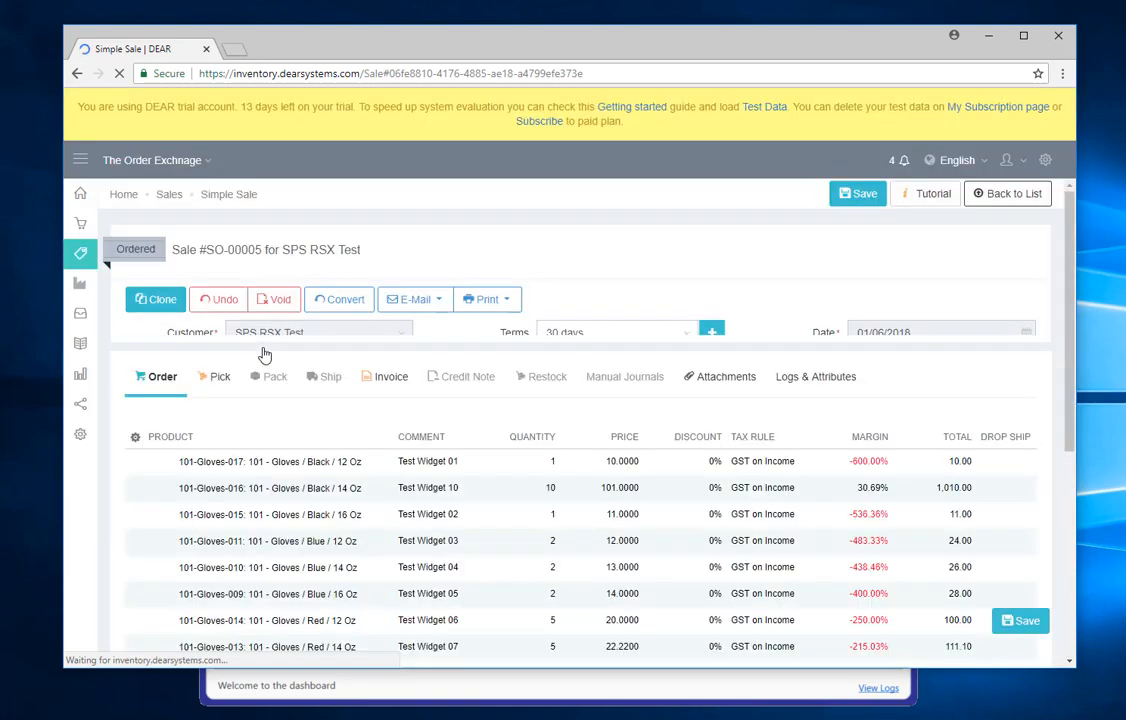
{"action": "scroll", "scroll_direction": "down", "scroll_amount": 3}
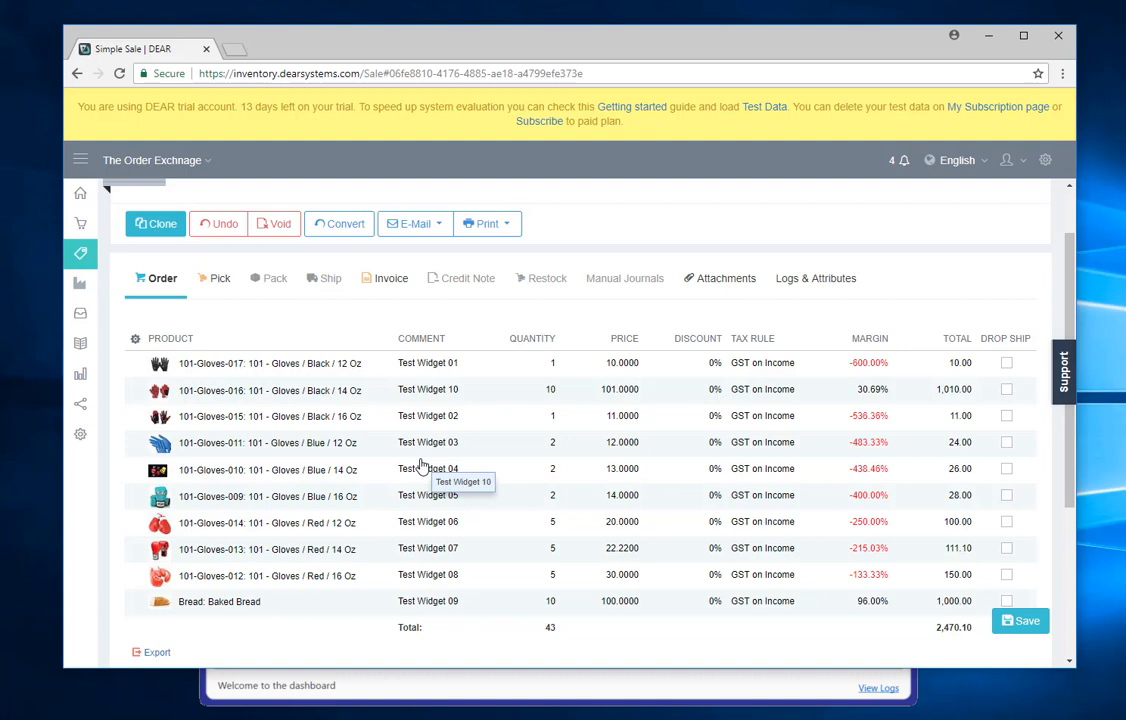
{"action": "mouse_move", "coordinate": [432, 660]}
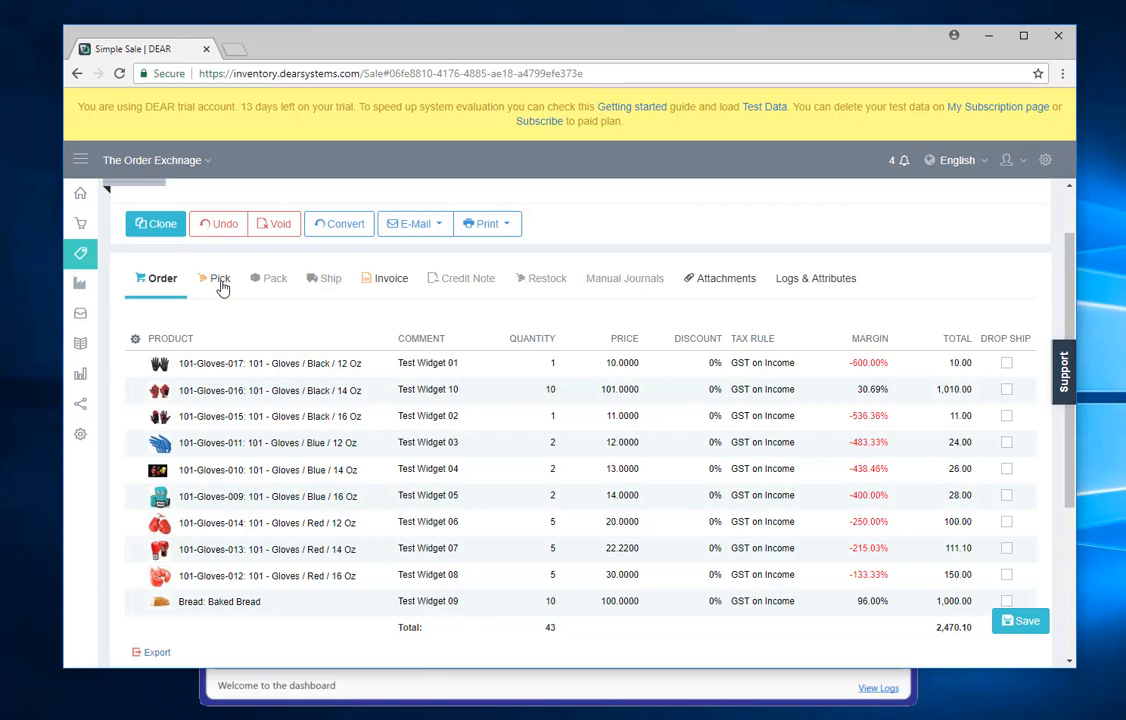
Authorise picking, then auto-pack and authorise the packing of sale SO-00005.
{"action": "left_click", "coordinate": [220, 278]}
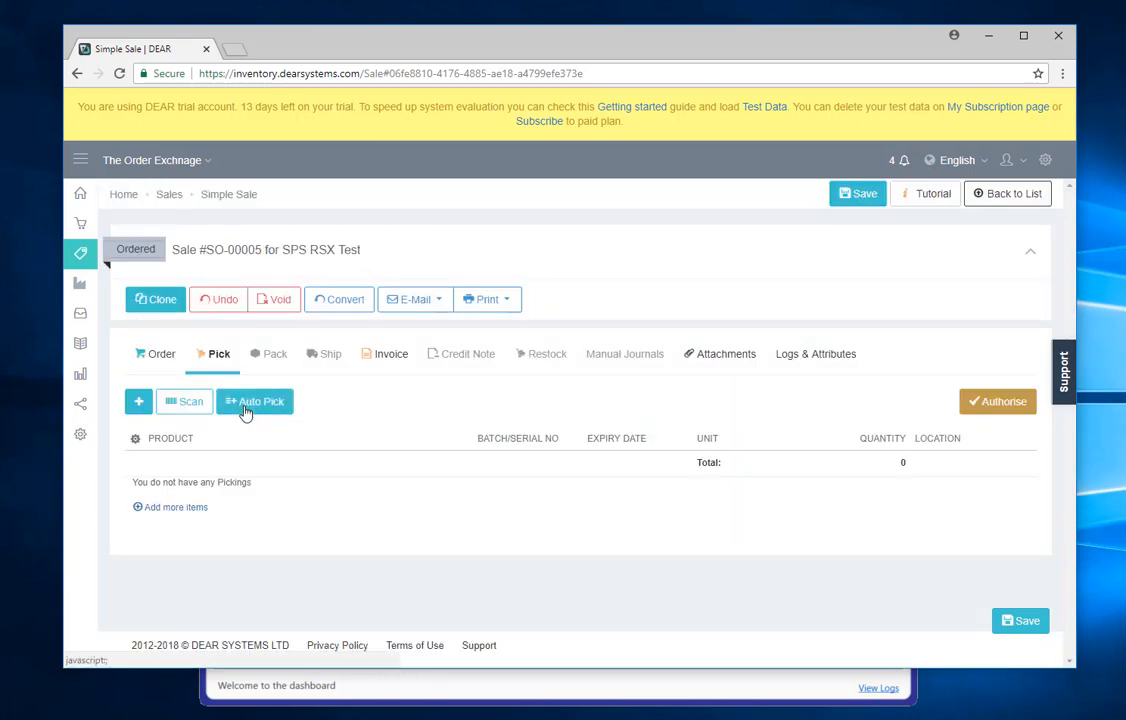
{"action": "left_click", "coordinate": [256, 400]}
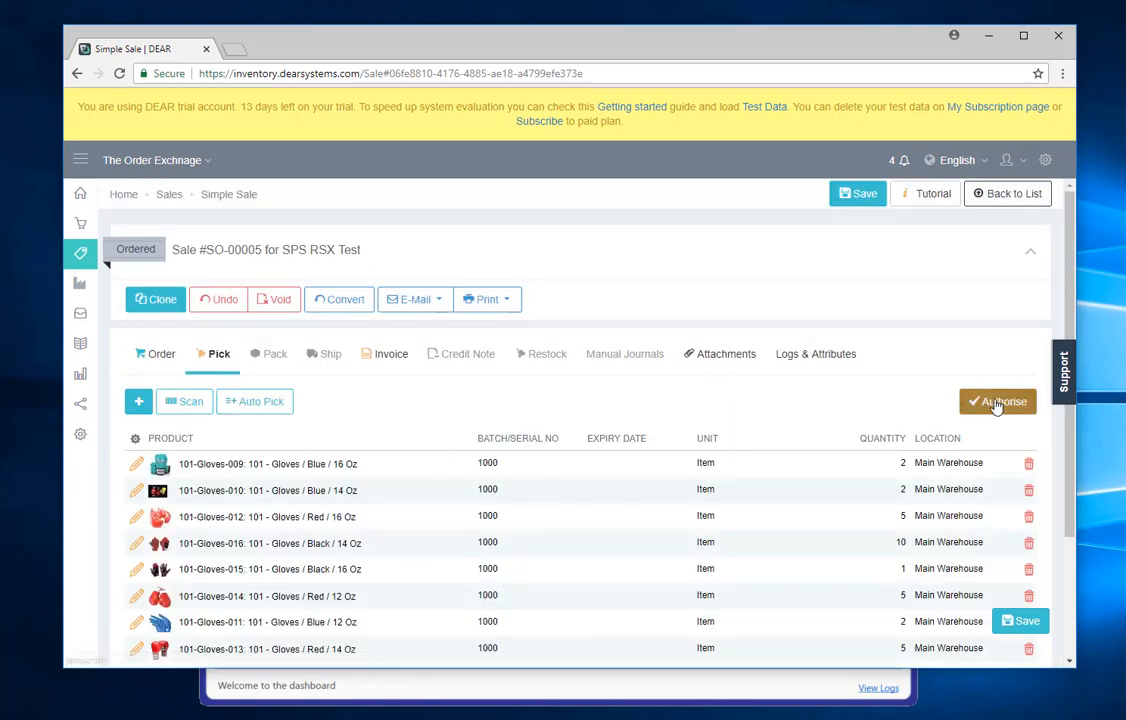
{"action": "left_click", "coordinate": [996, 400]}
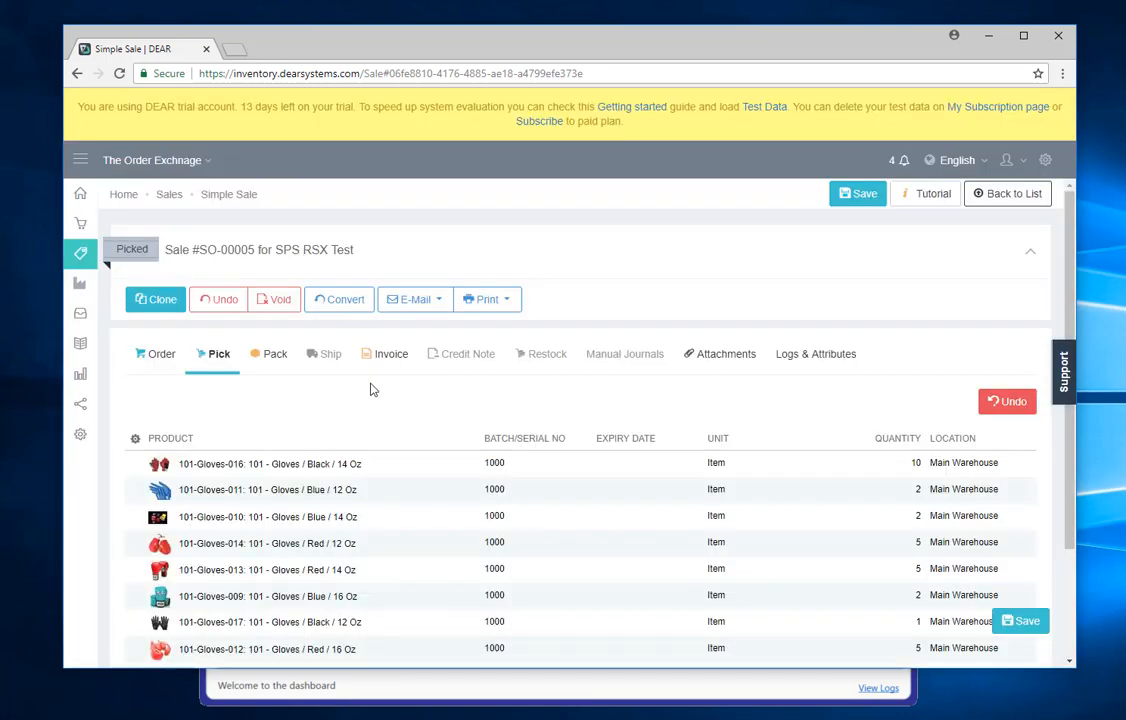
{"action": "left_click", "coordinate": [272, 352]}
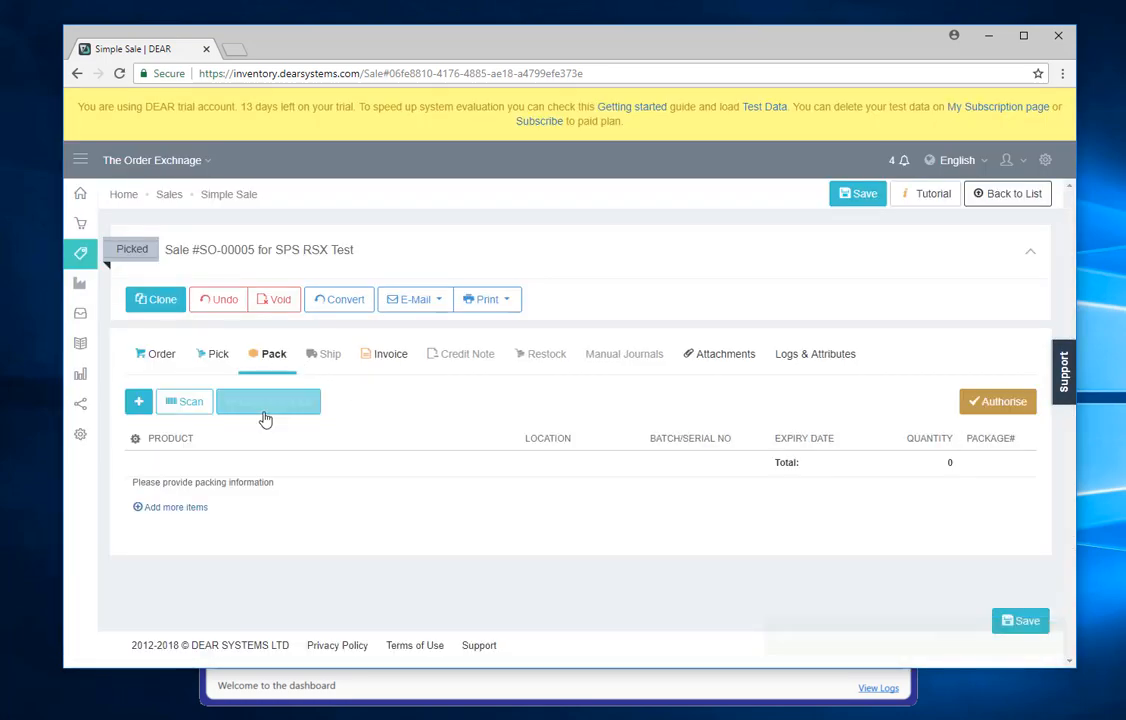
{"action": "left_click", "coordinate": [268, 400]}
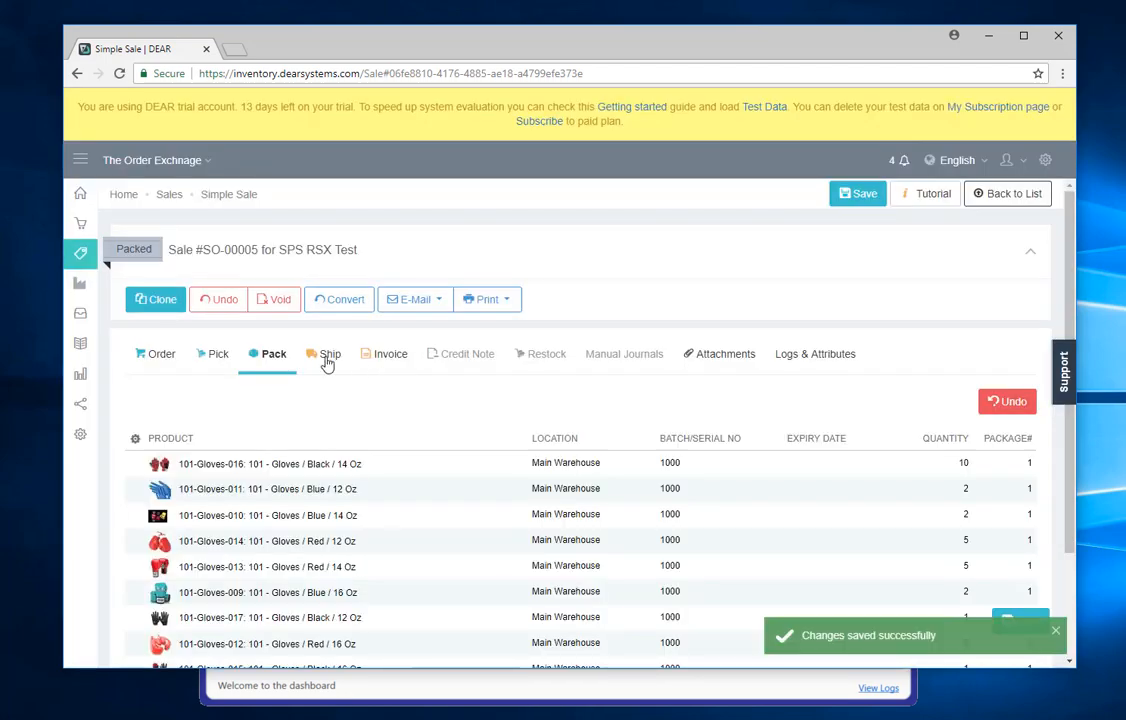
Ship the sale with tracking number 654321, authorise the invoice, and return to the sales list.
{"action": "left_click", "coordinate": [328, 352]}
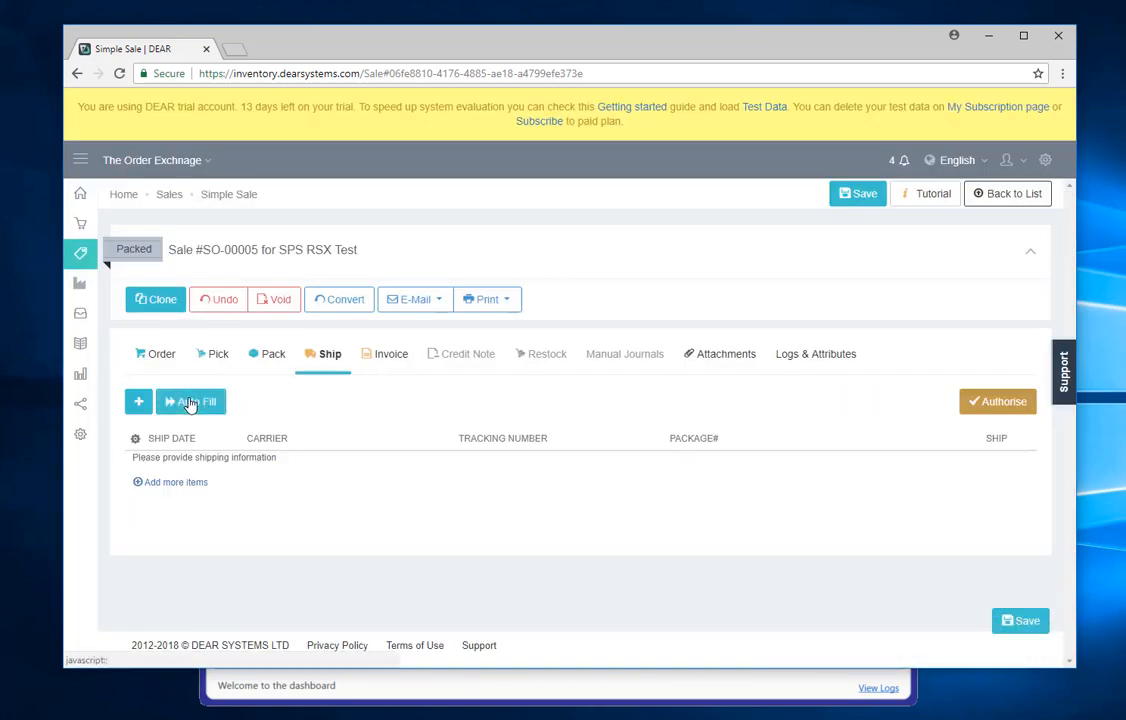
{"action": "left_click", "coordinate": [190, 400]}
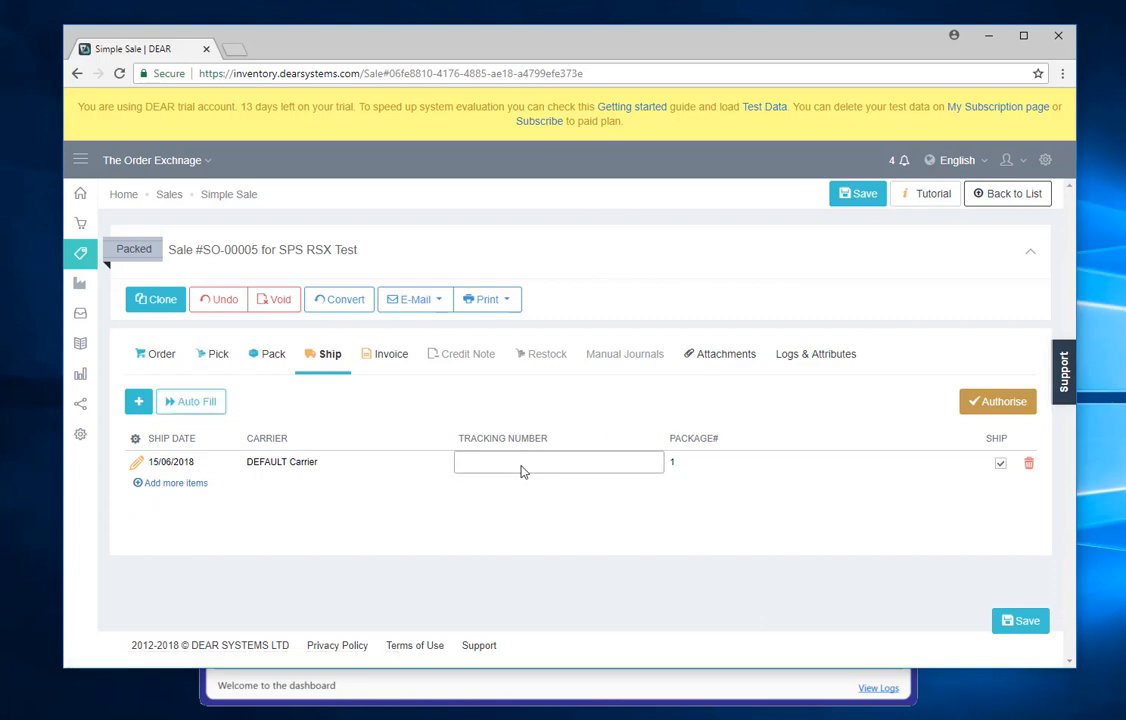
{"action": "type", "text": "654321"}
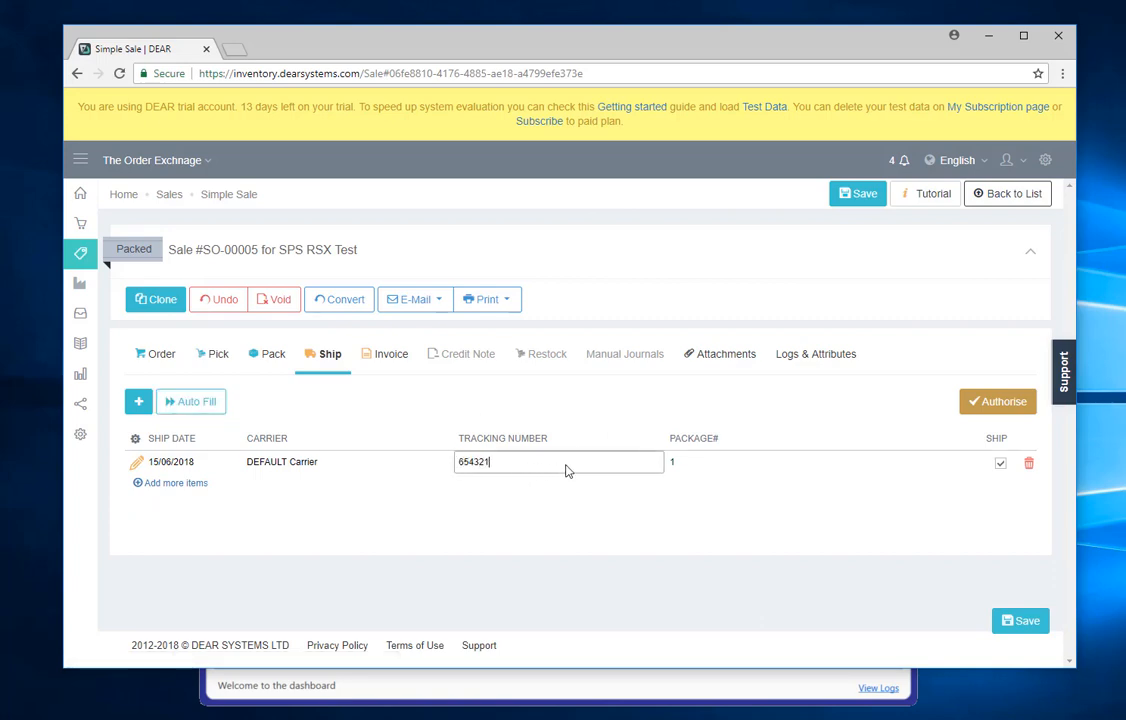
{"action": "left_click", "coordinate": [996, 400]}
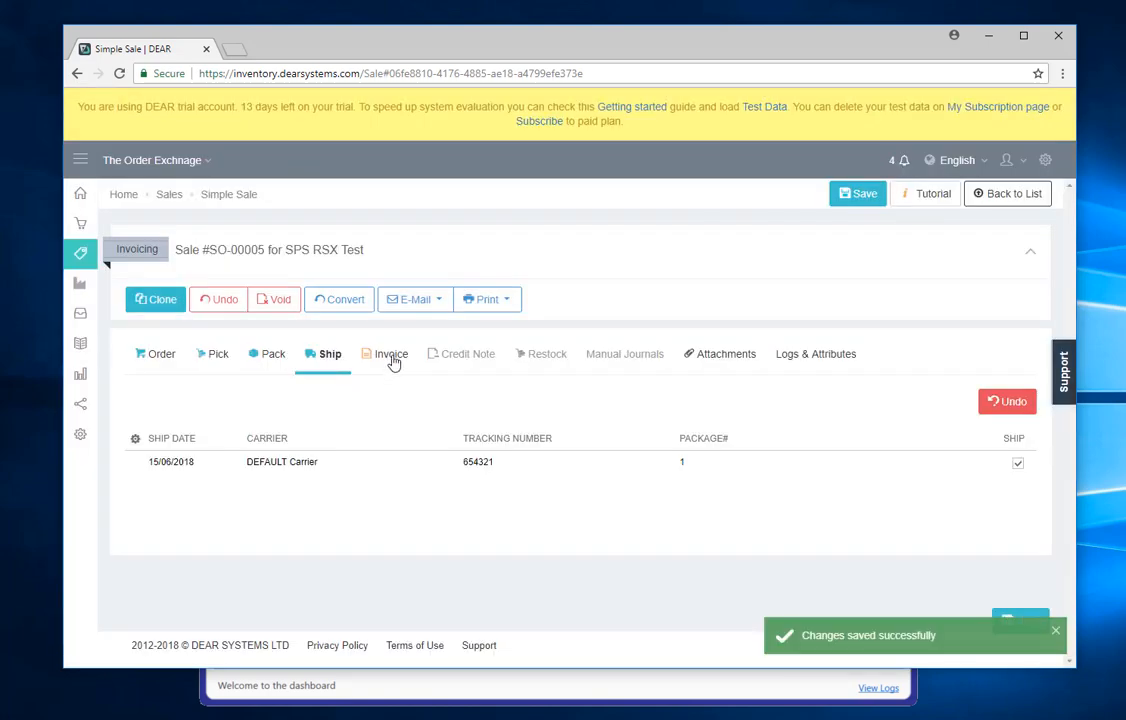
{"action": "left_click", "coordinate": [392, 352]}
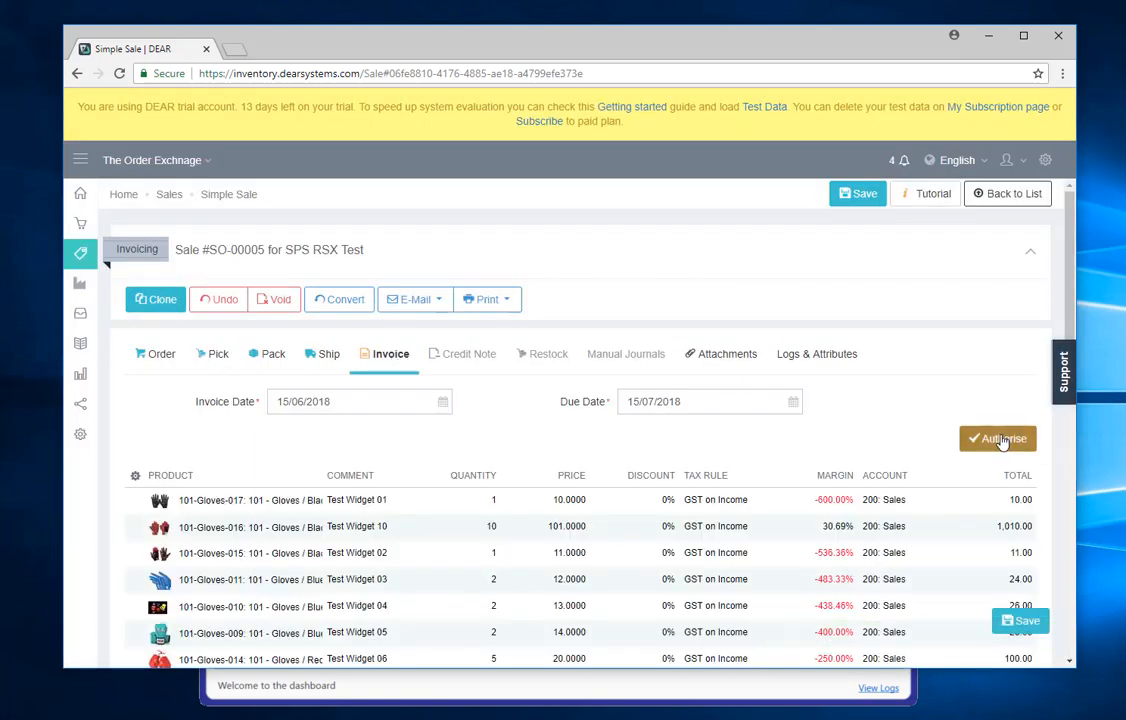
{"action": "left_click", "coordinate": [996, 438]}
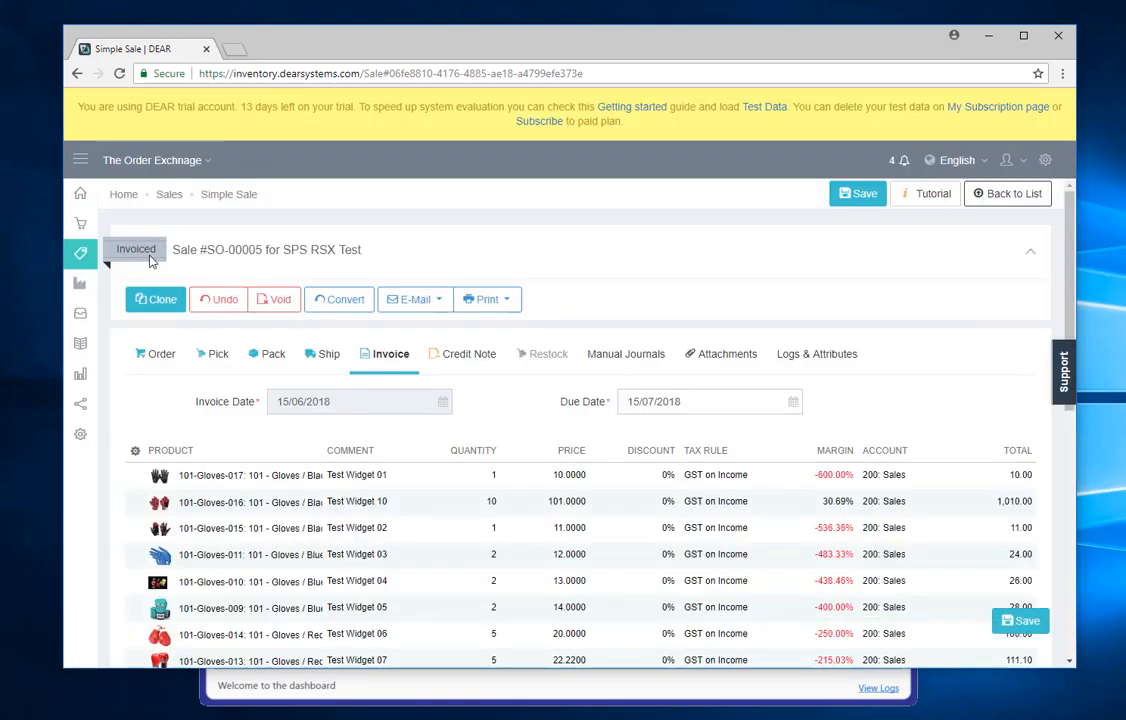
{"action": "left_click", "coordinate": [168, 194]}
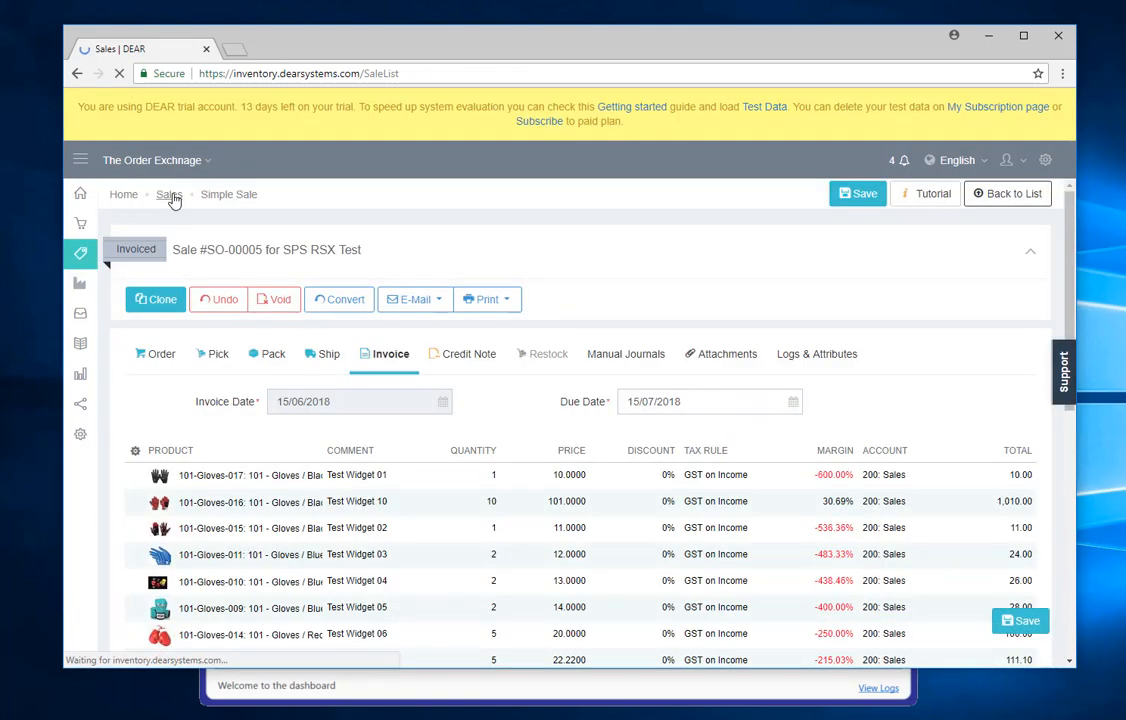
Return to The Order Exchange dashboard and set the Status filter to All.
{"action": "left_click", "coordinate": [168, 194]}
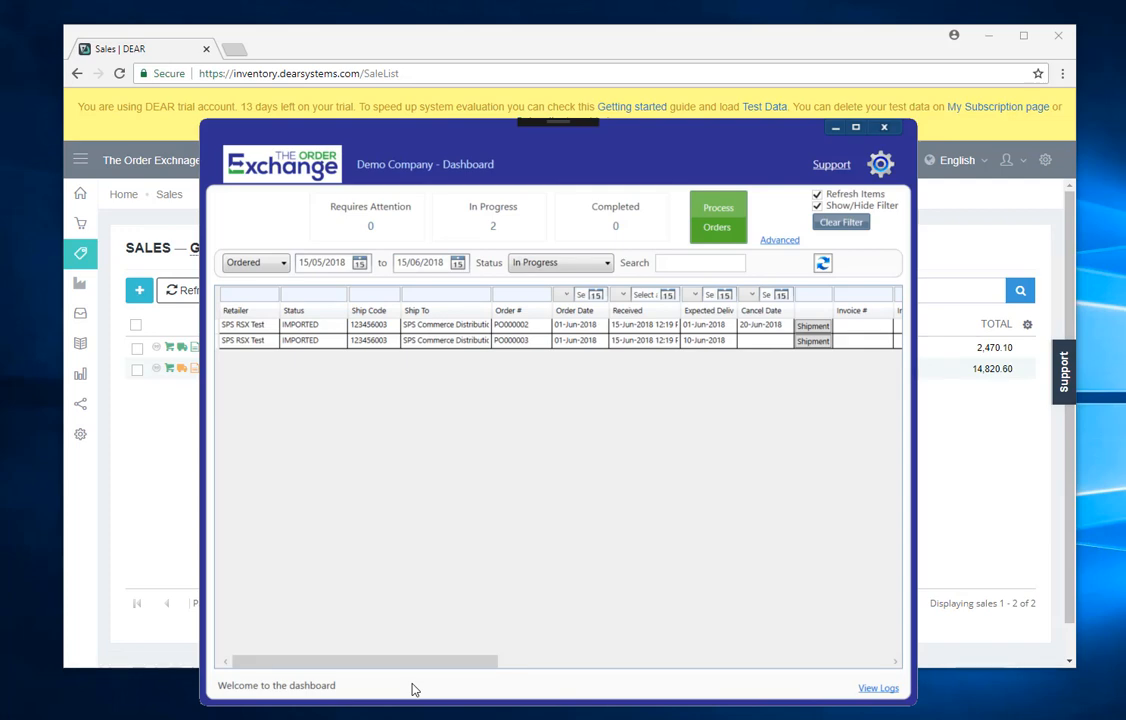
{"action": "mouse_move", "coordinate": [532, 336]}
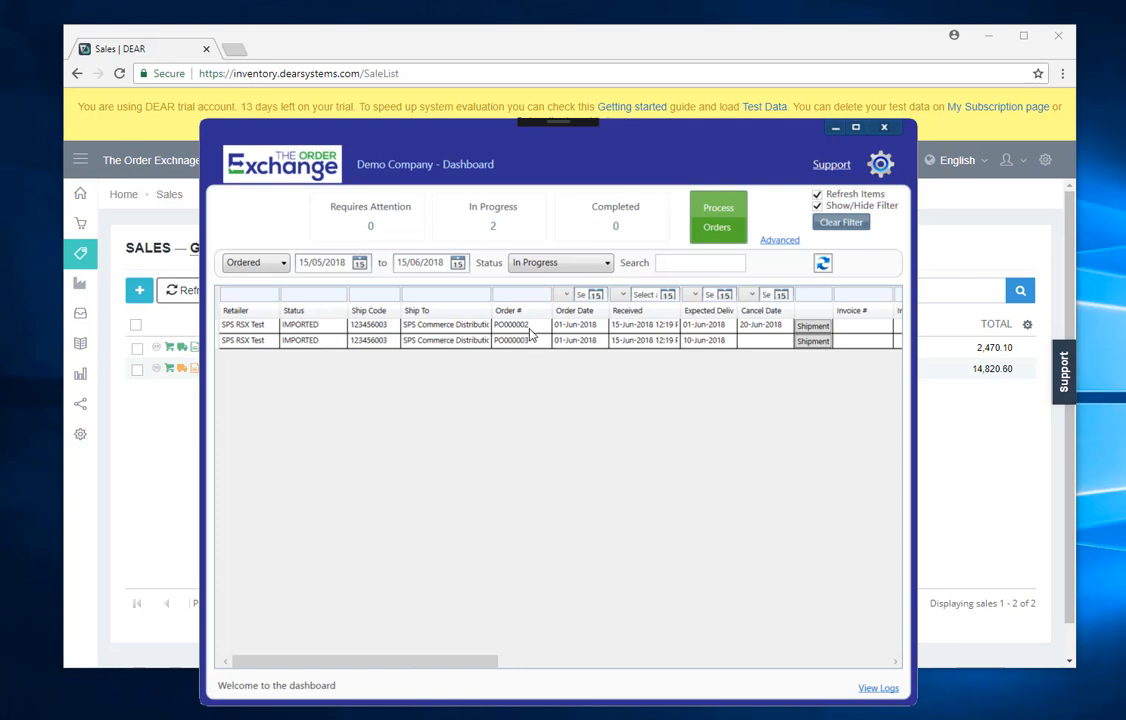
{"action": "left_click", "coordinate": [560, 262]}
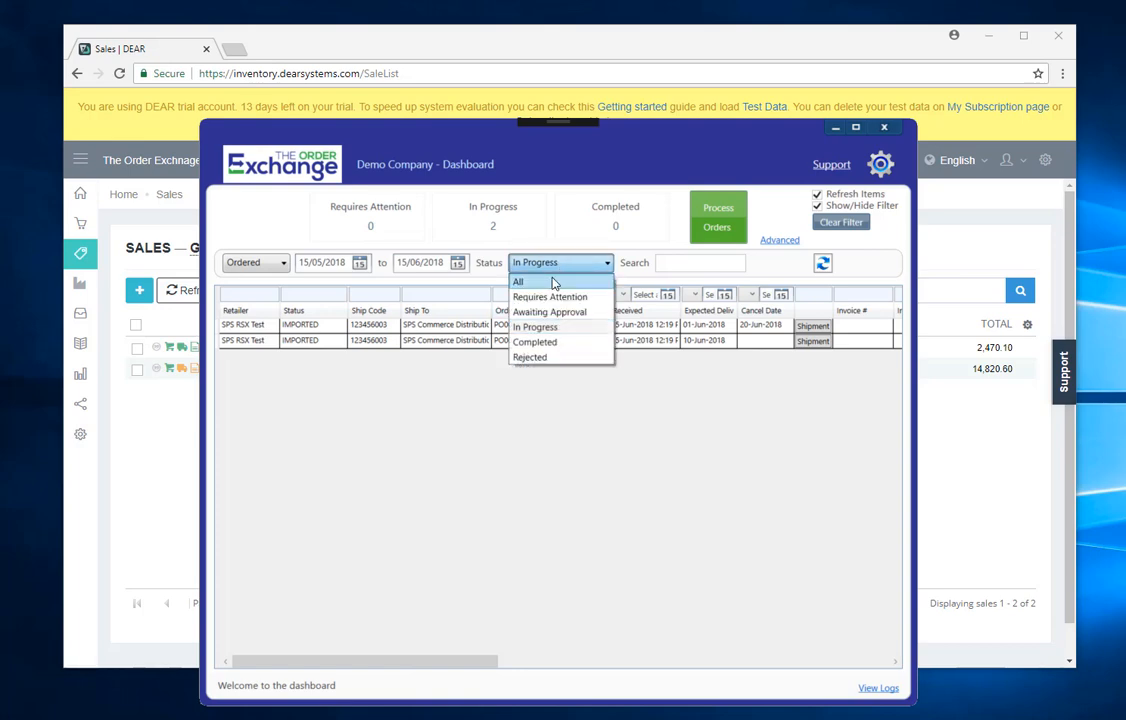
{"action": "left_click", "coordinate": [518, 280]}
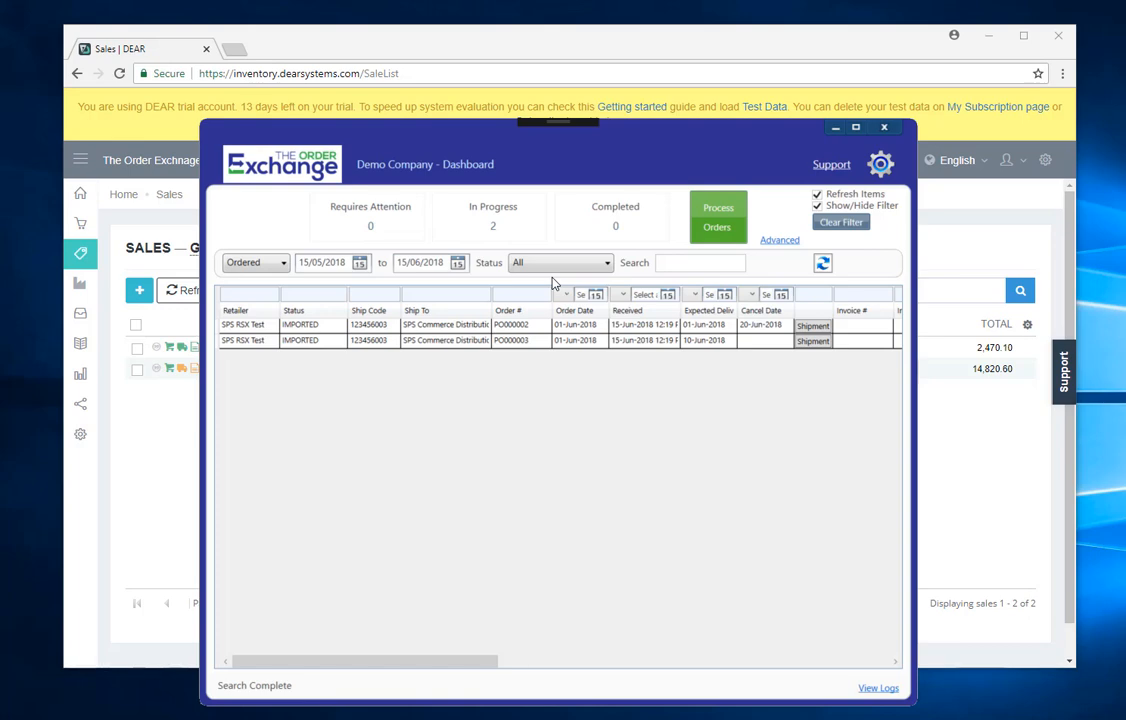
Process order PO000002 from its context menu and confirm, completing it with invoice INV-00005.
{"action": "left_click", "coordinate": [470, 324]}
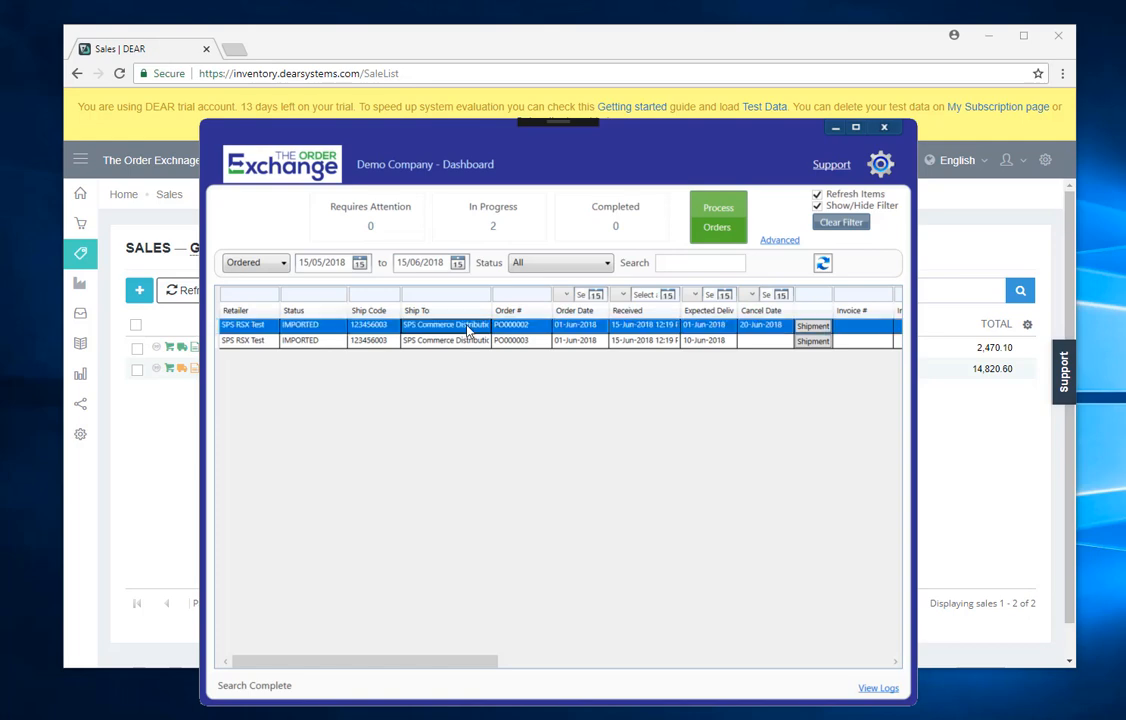
{"action": "right_click", "coordinate": [448, 324]}
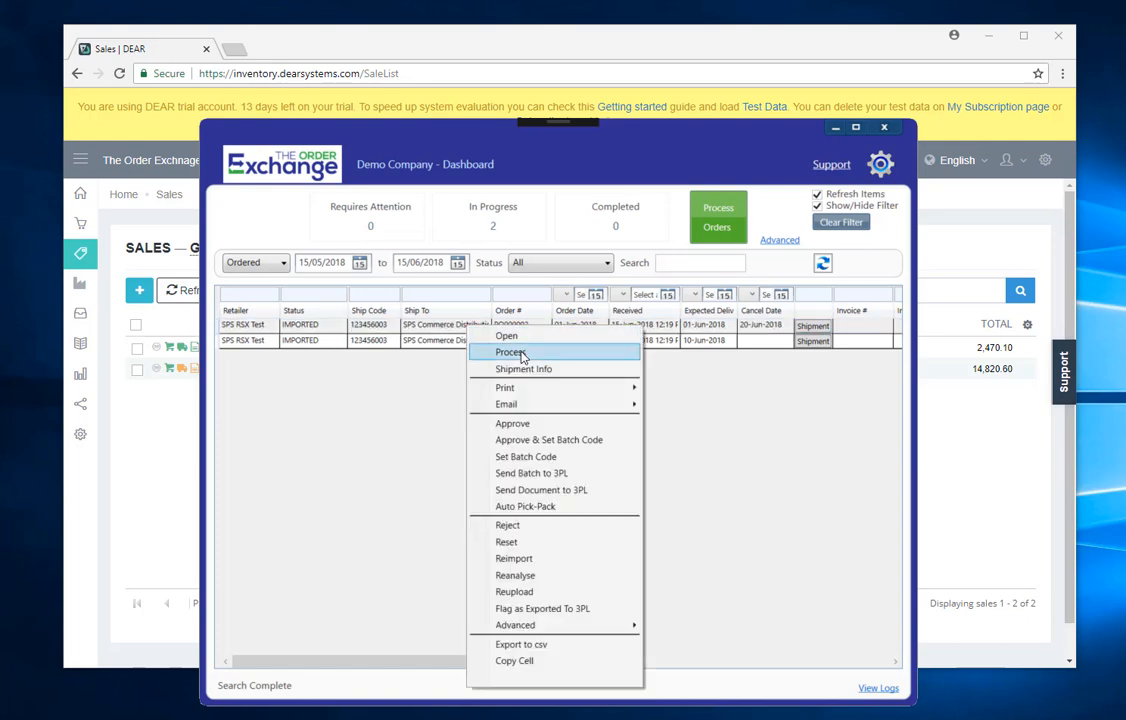
{"action": "left_click", "coordinate": [510, 352]}
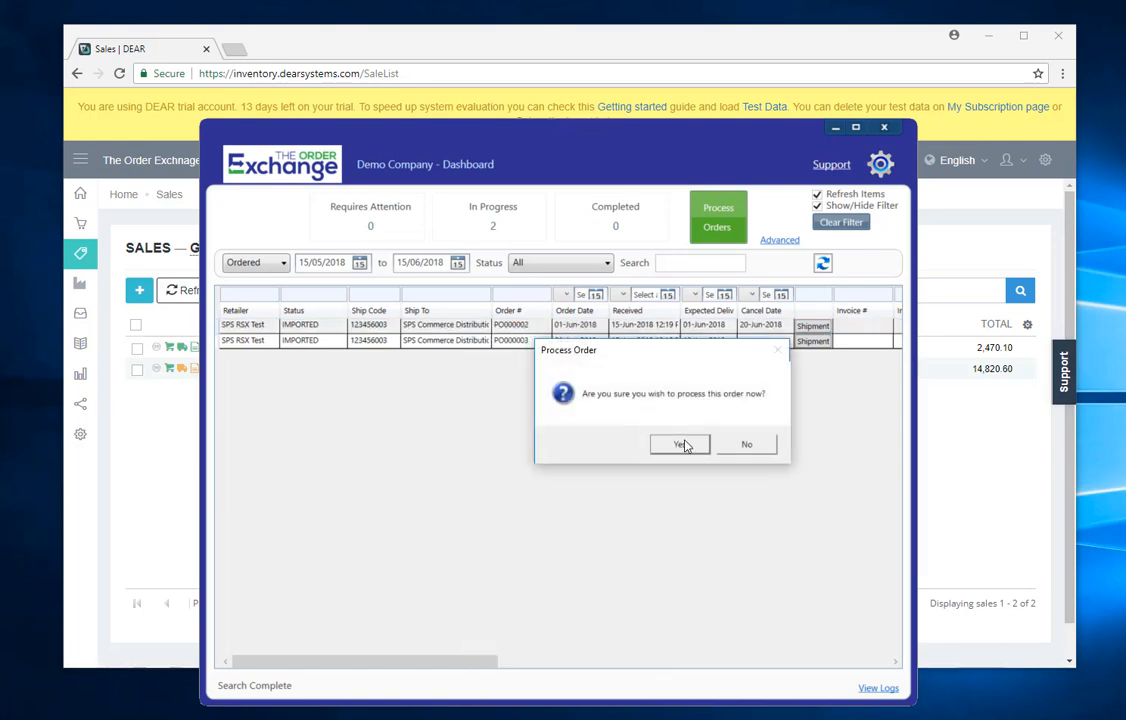
{"action": "left_click", "coordinate": [680, 444]}
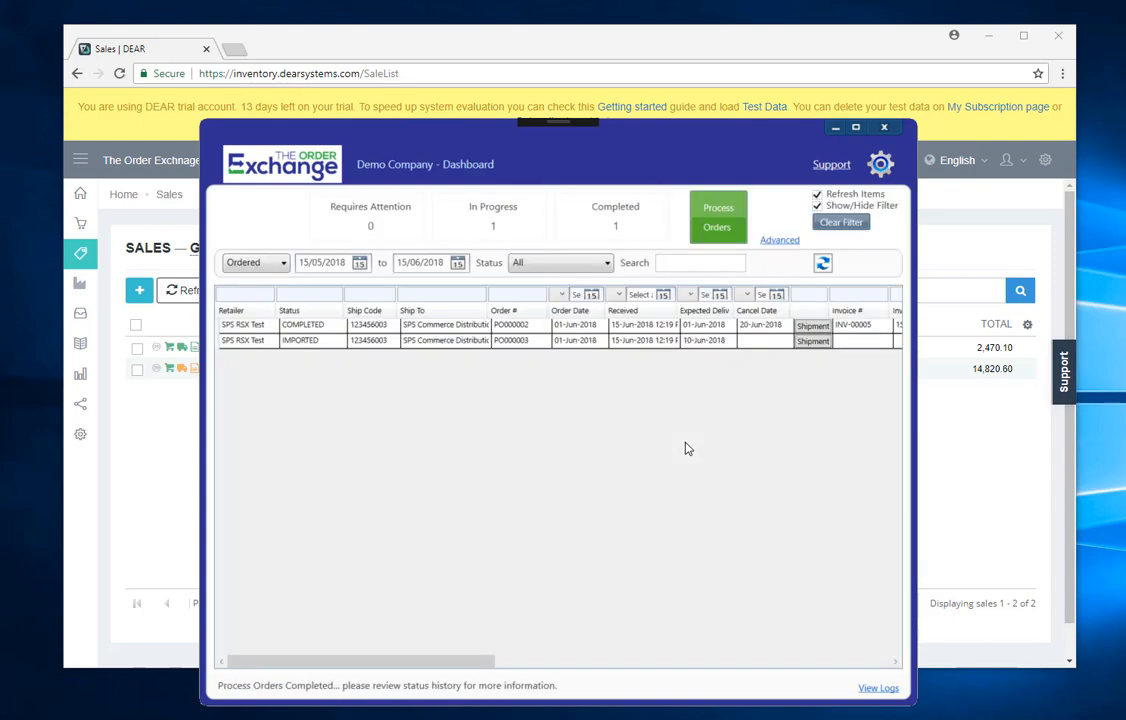
{"action": "mouse_move", "coordinate": [308, 340]}
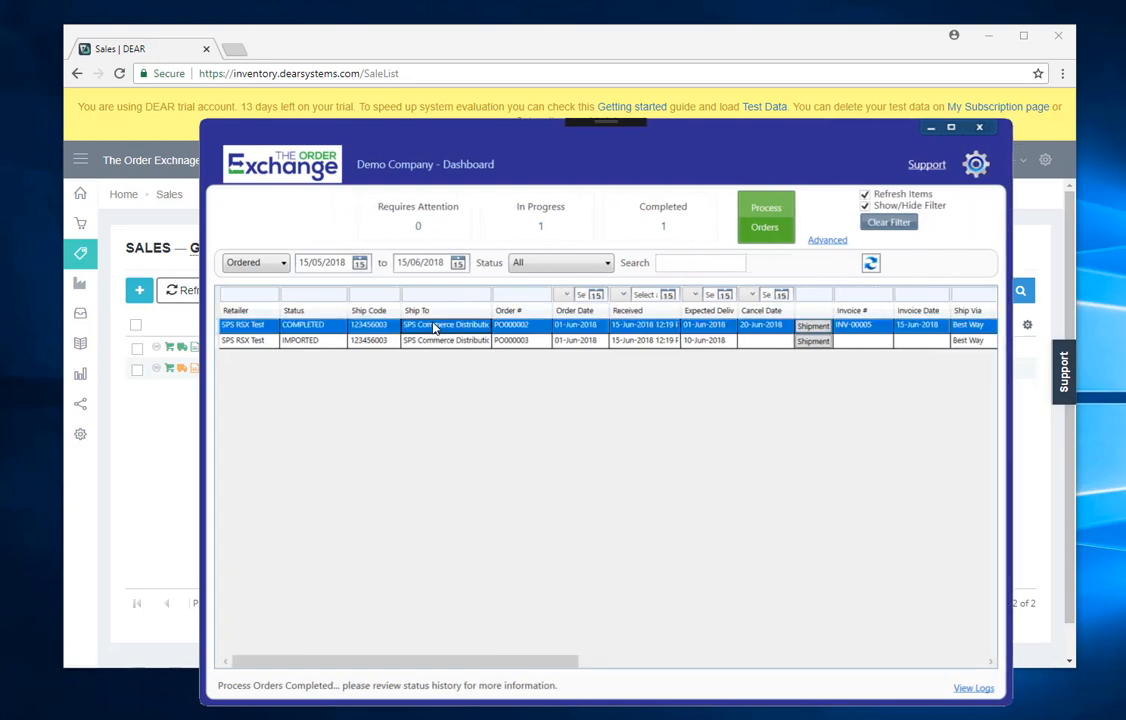
Open the full record of completed order PO000002 from the dashboard row.
{"action": "double_click", "coordinate": [444, 324]}
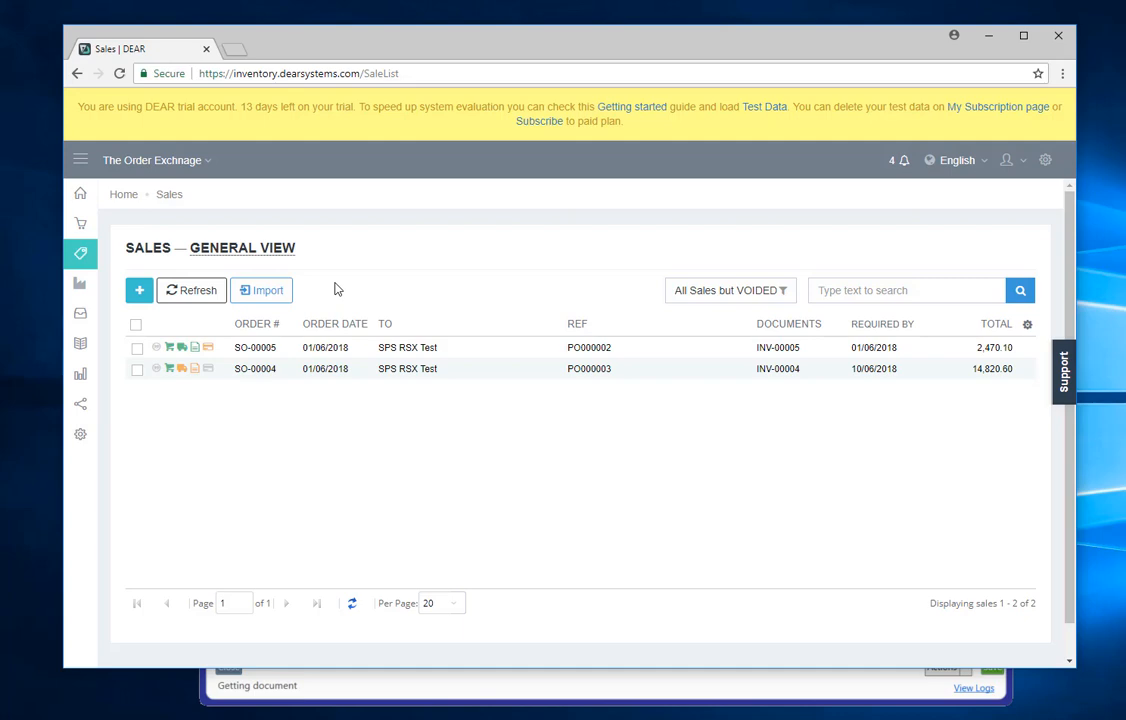
{"action": "mouse_move", "coordinate": [568, 688]}
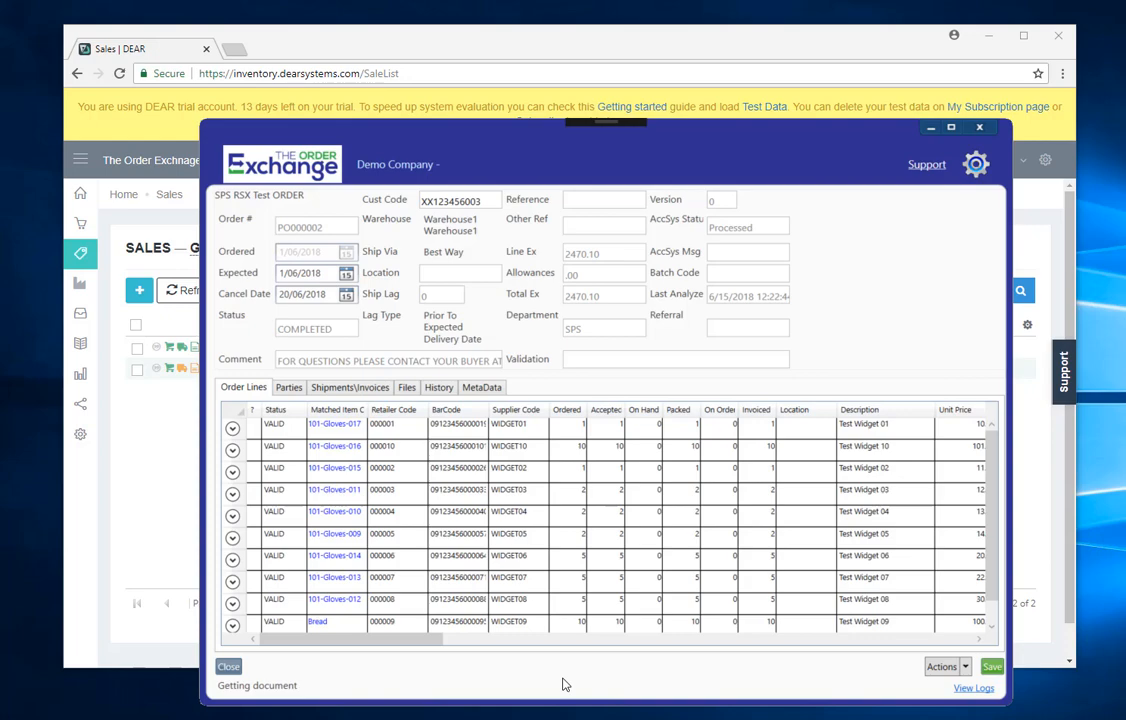
{"action": "mouse_move", "coordinate": [804, 488]}
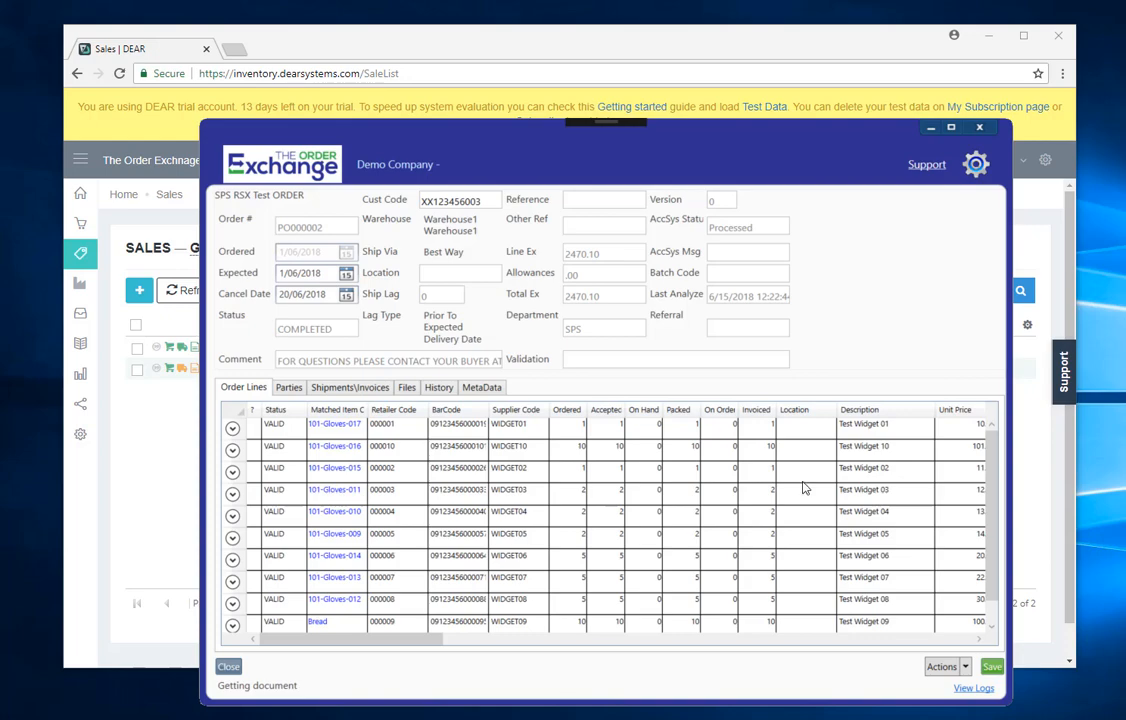